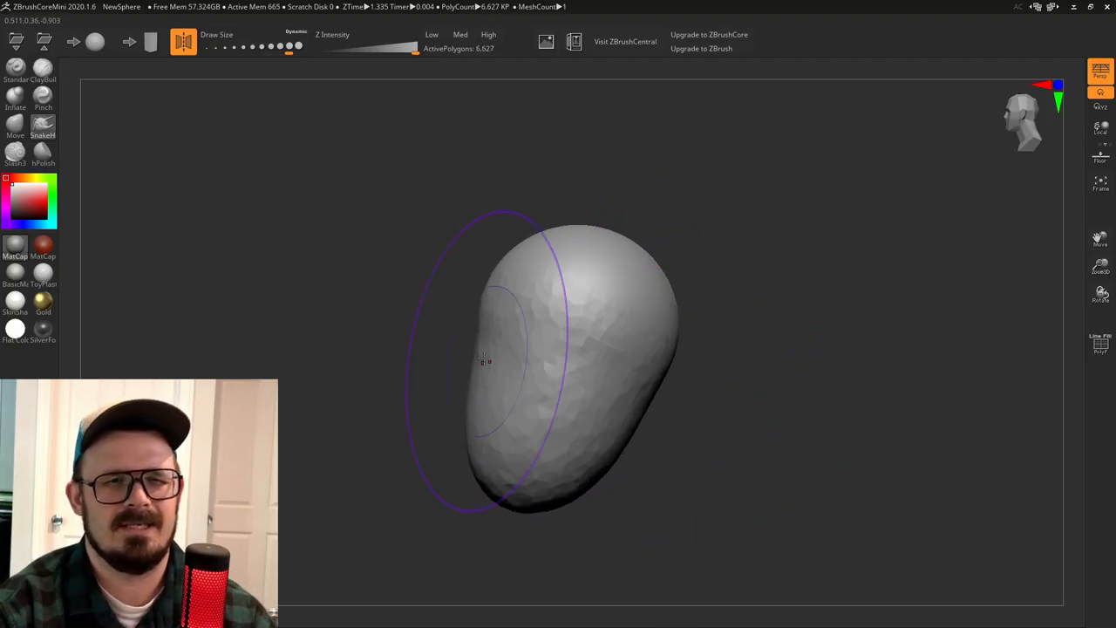
Build up the brow and nose on the sphere's front, then pull two horns up from the top of the head.
left_click_drag(484, 361, 711, 340)
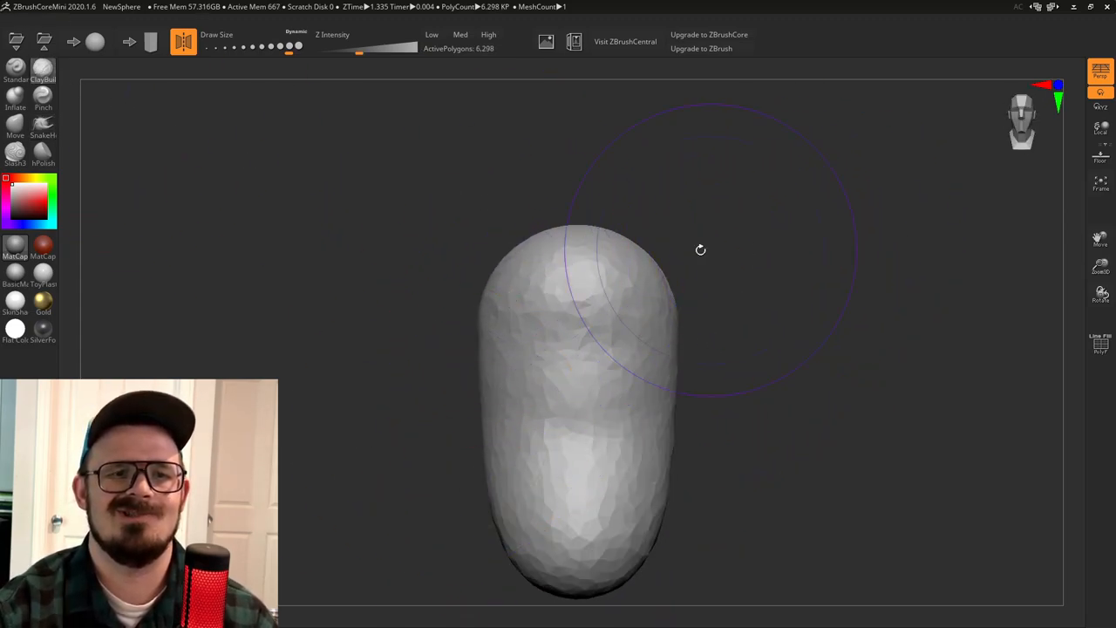
left_click_drag(701, 252, 213, 167)
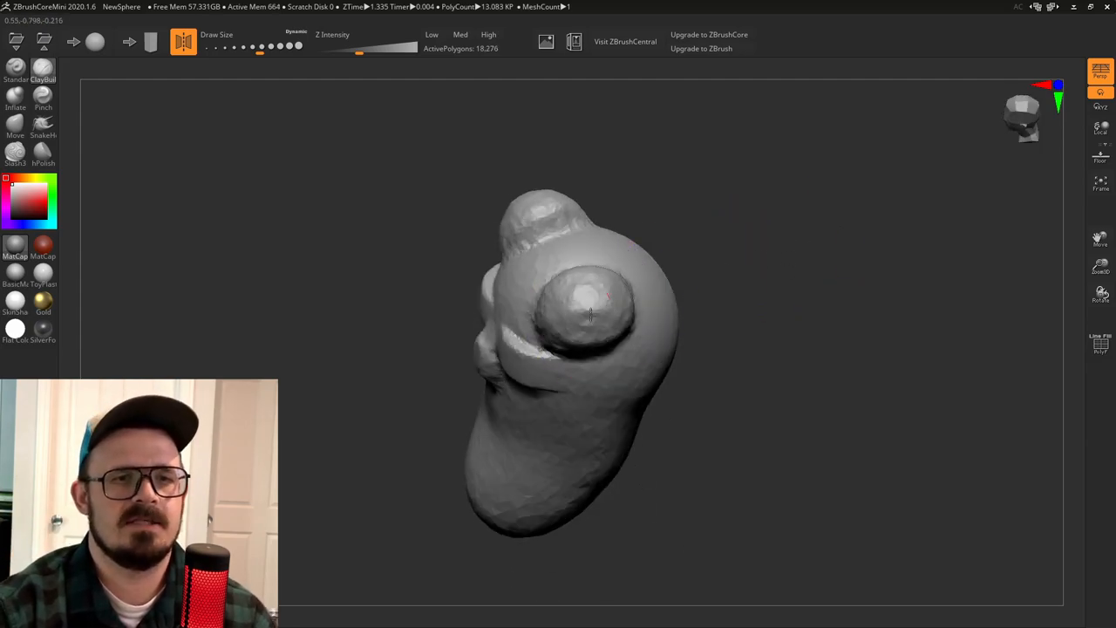
left_click_drag(590, 314, 729, 288)
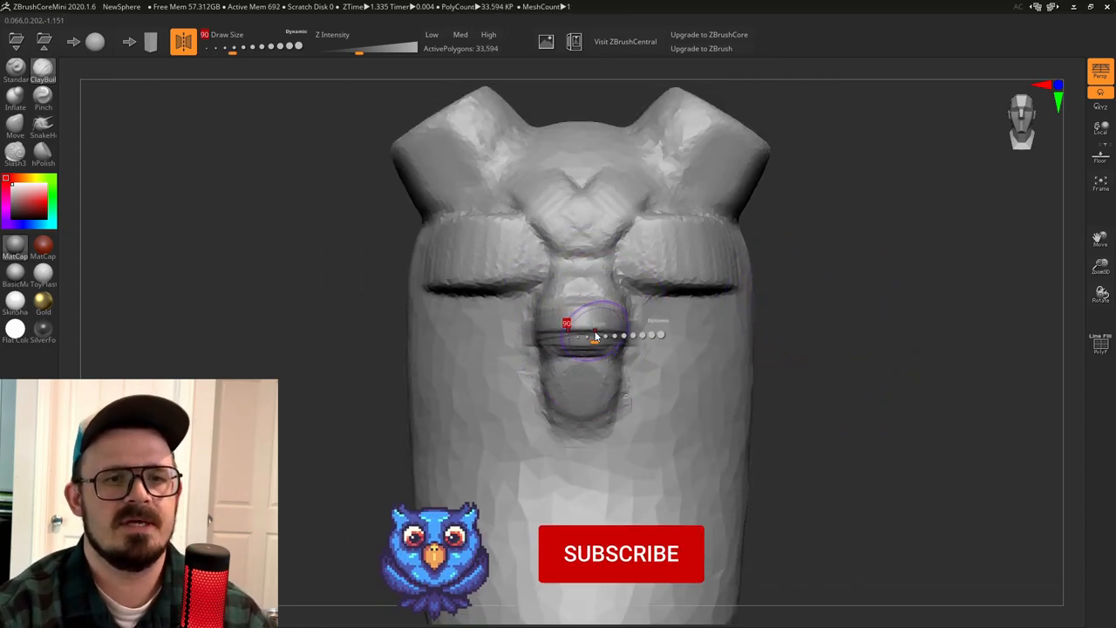
Shape the bottom of the nose and sculpt the lip form beneath it.
left_click_drag(597, 335, 649, 380)
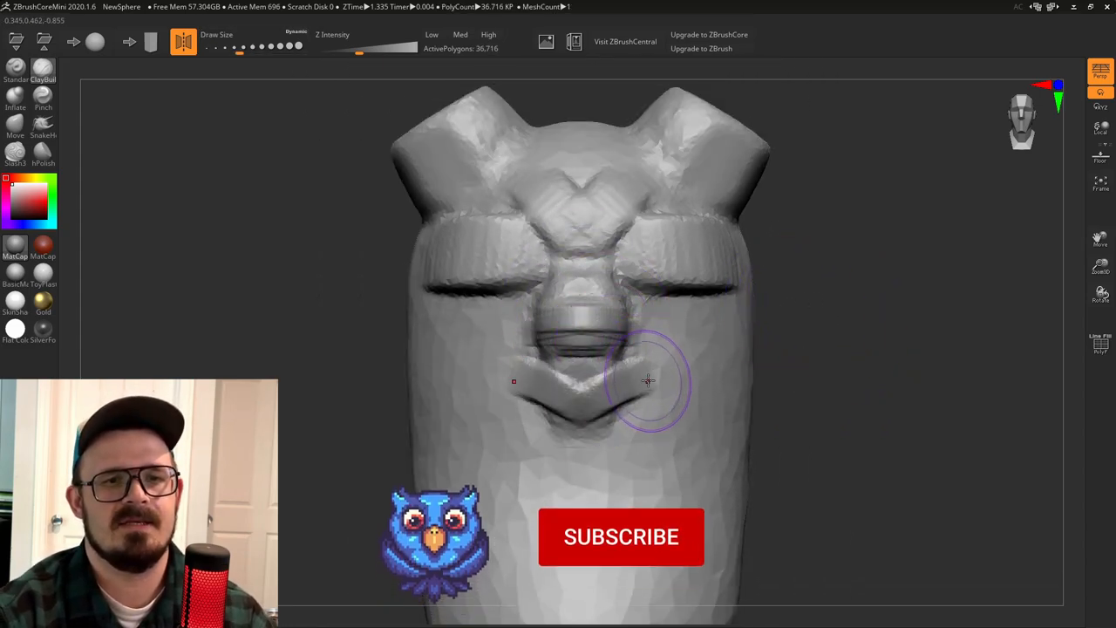
left_click_drag(649, 380, 656, 403)
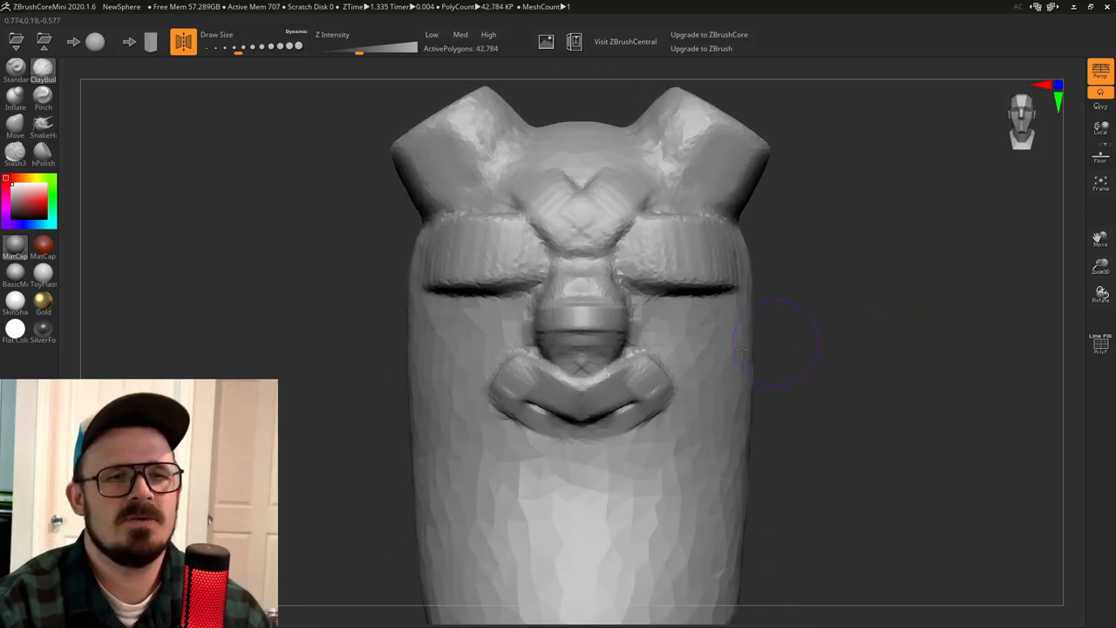
Carve eye slits under the brows with puffed, wrinkled lids, then build an ear bump on the side.
left_click_drag(776, 340, 659, 323)
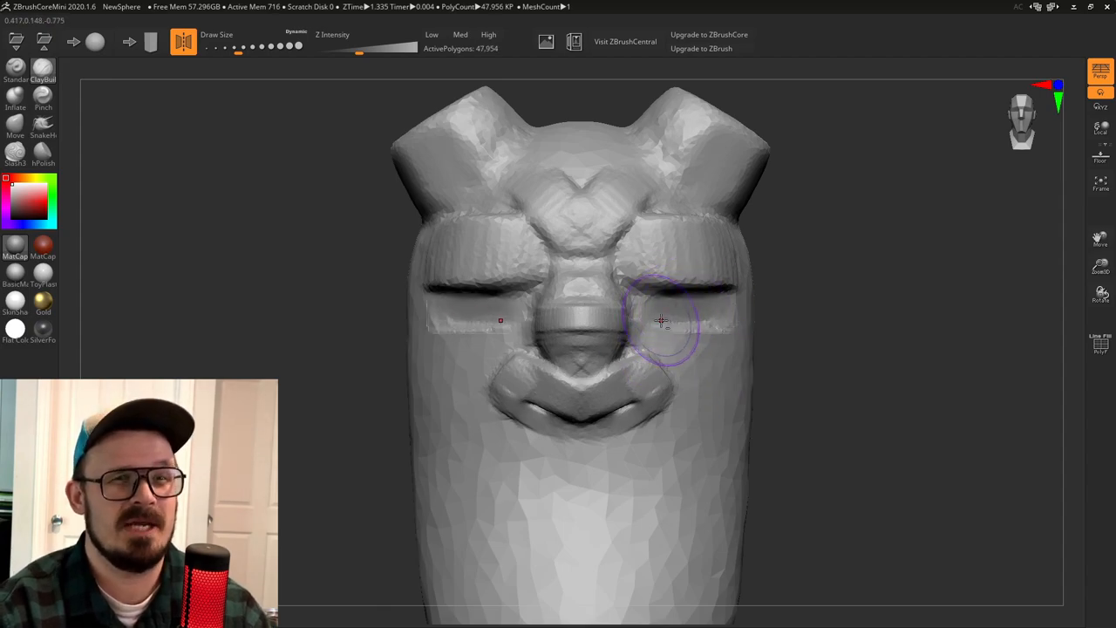
left_click_drag(660, 320, 659, 328)
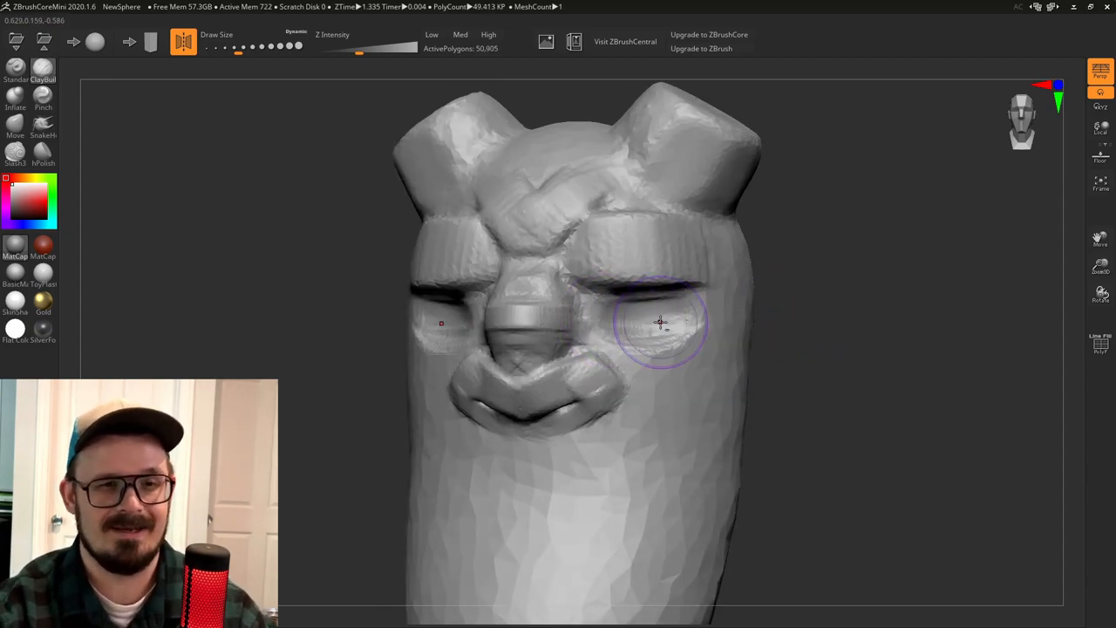
left_click_drag(660, 323, 649, 305)
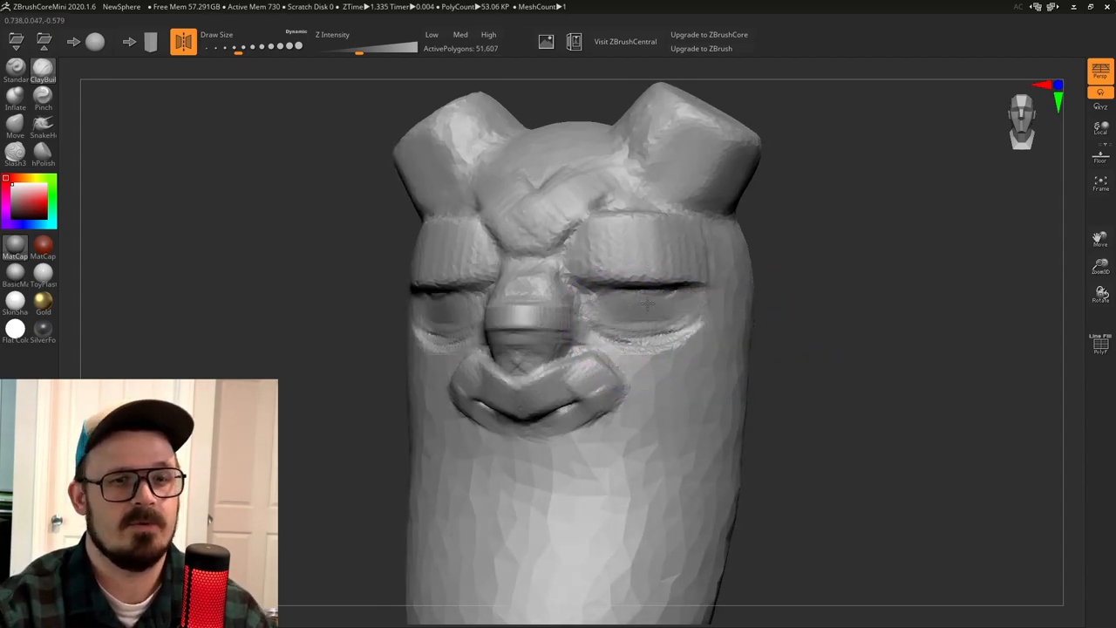
left_click_drag(558, 305, 663, 358)
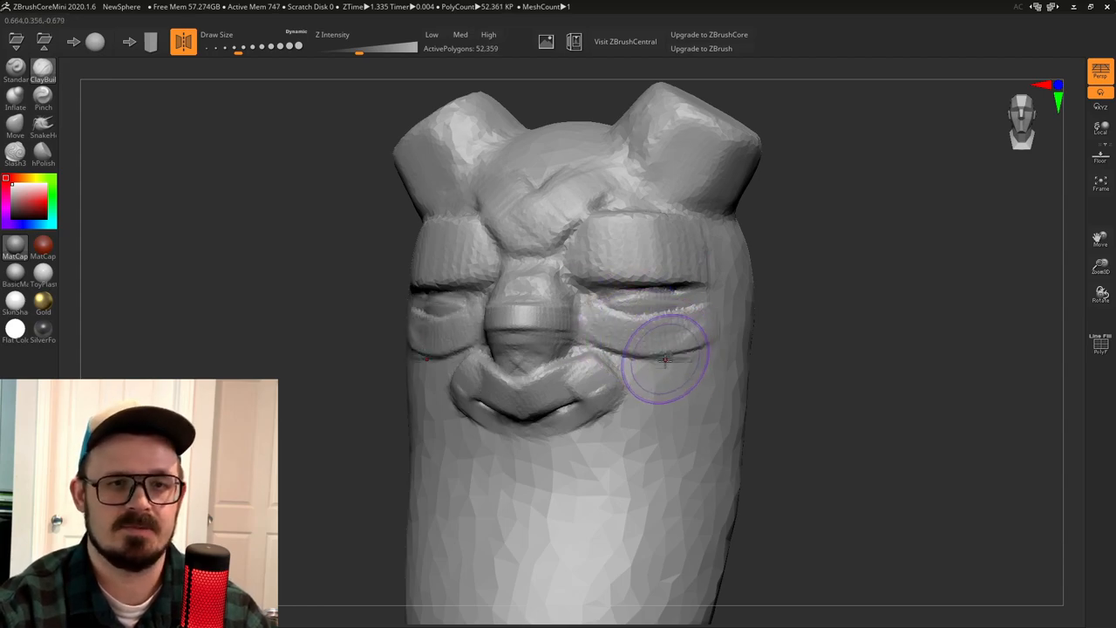
left_click_drag(663, 358, 677, 349)
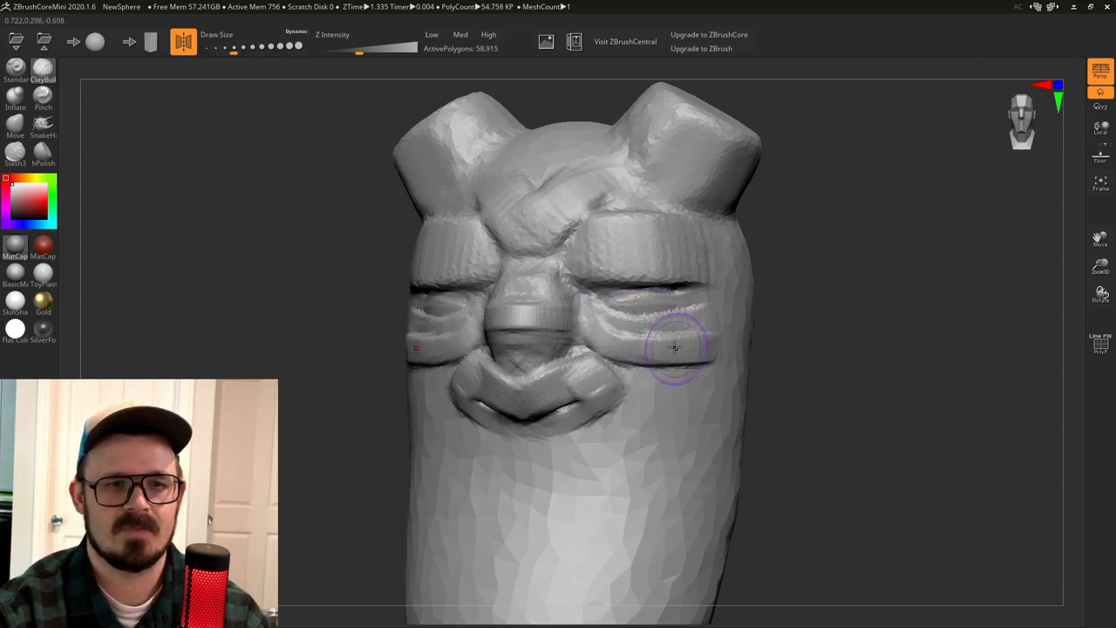
left_click_drag(677, 349, 782, 304)
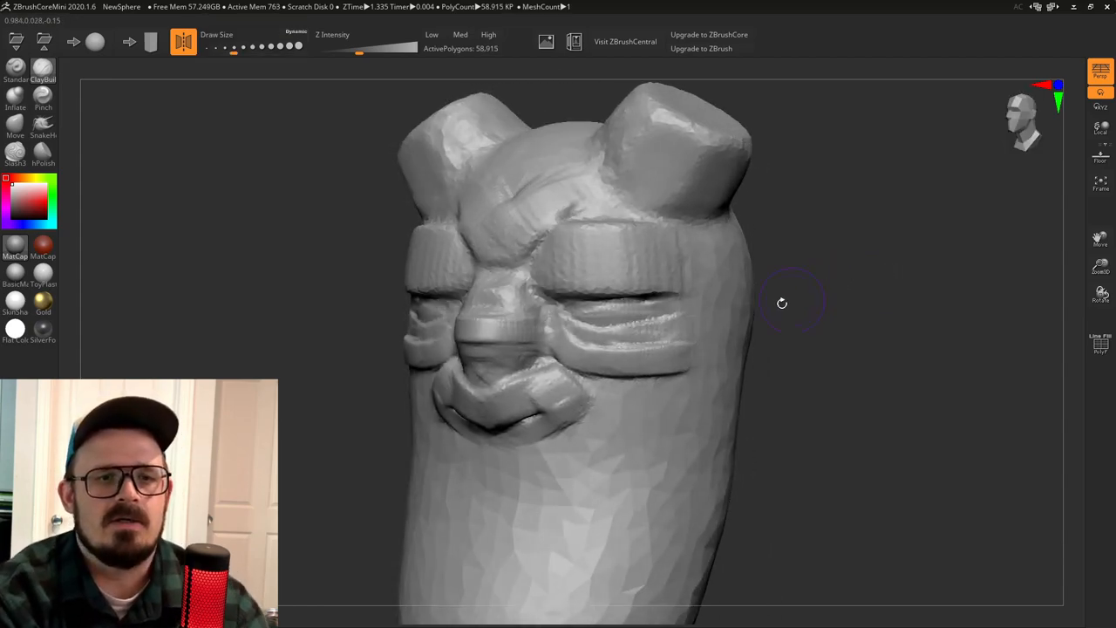
left_click_drag(781, 304, 509, 335)
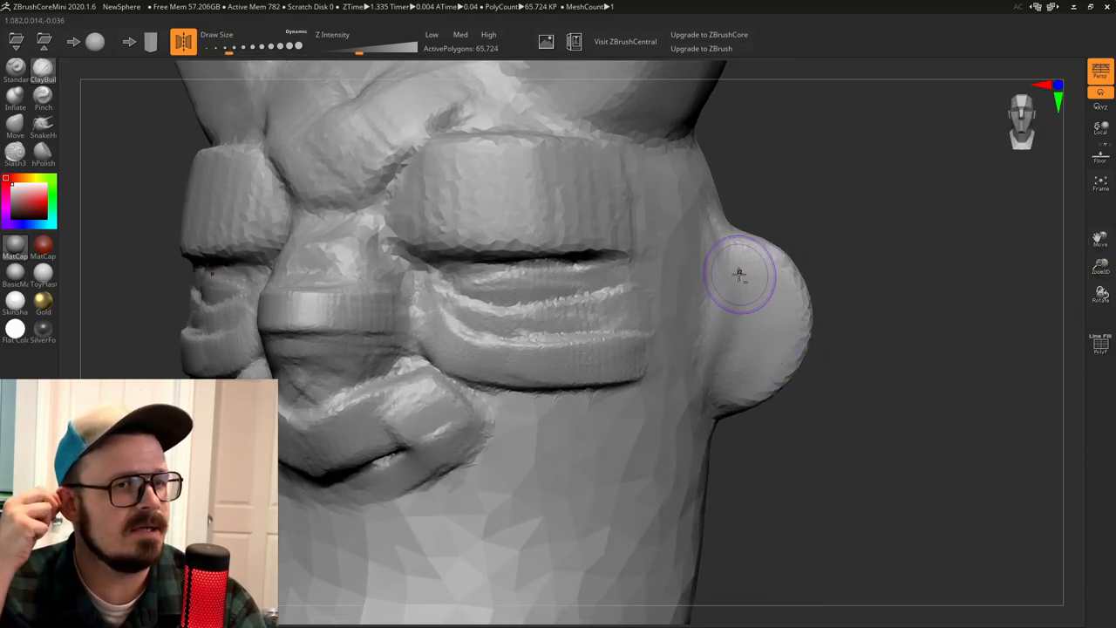
Carve the ear's inner hollow, then drag the chin down into a large beard mass.
left_click_drag(741, 275, 754, 317)
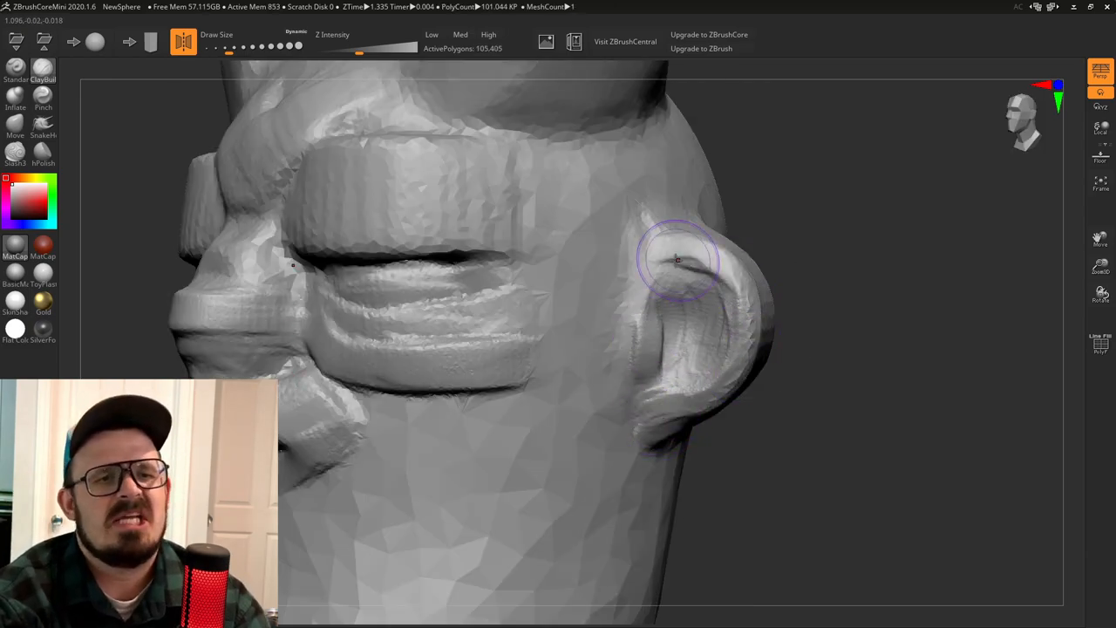
left_click_drag(676, 260, 799, 375)
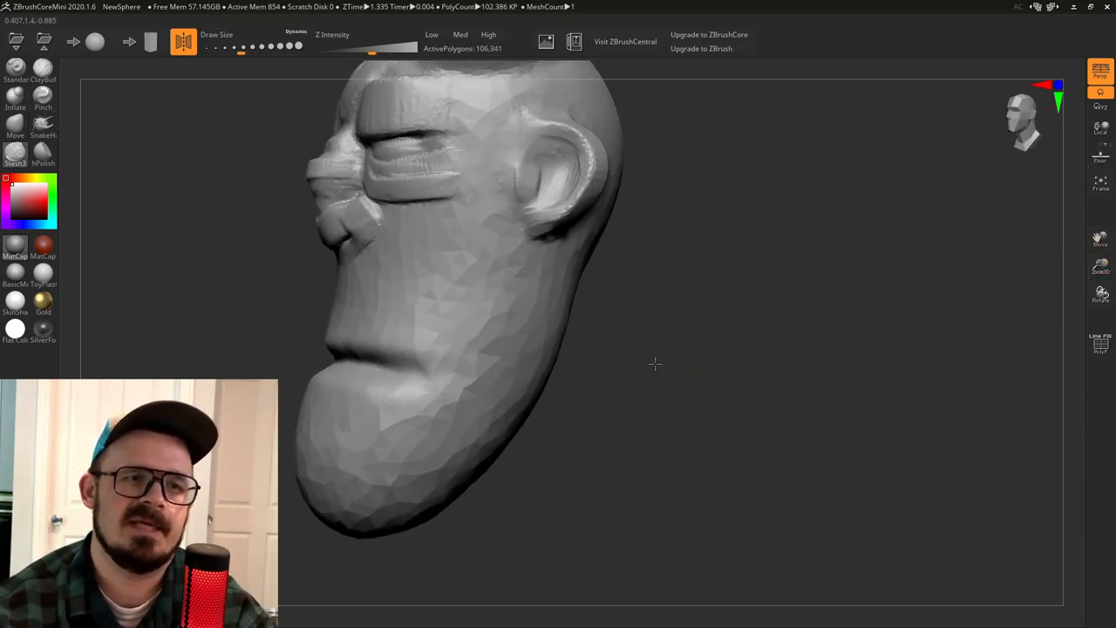
Shape the beard front and carve a line separating it from the cheeks.
left_click_drag(654, 364, 318, 398)
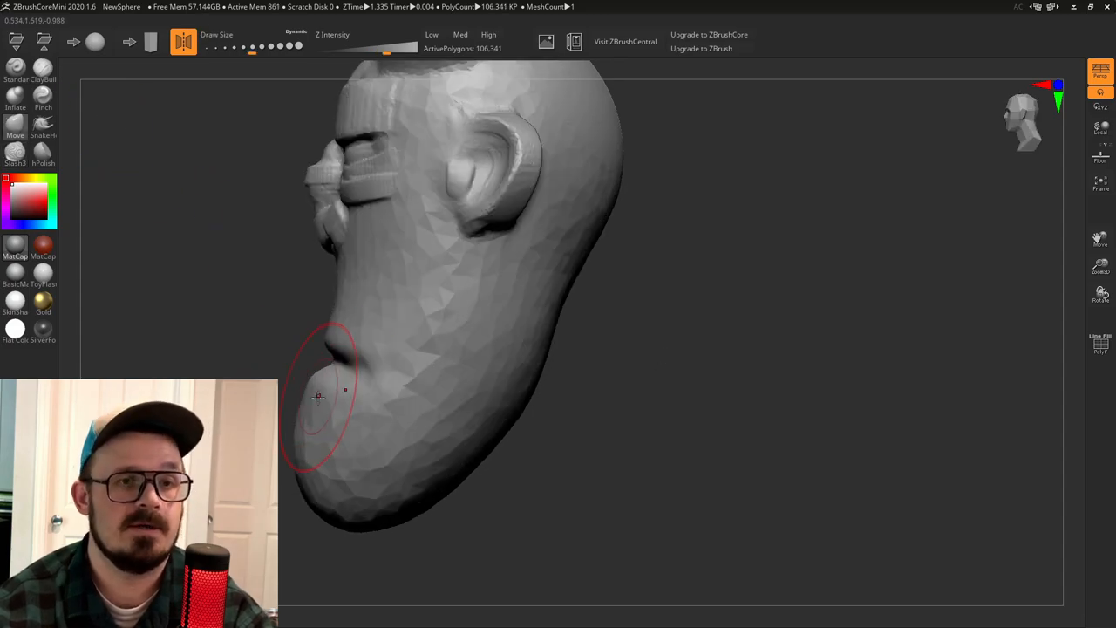
left_click_drag(318, 397, 453, 347)
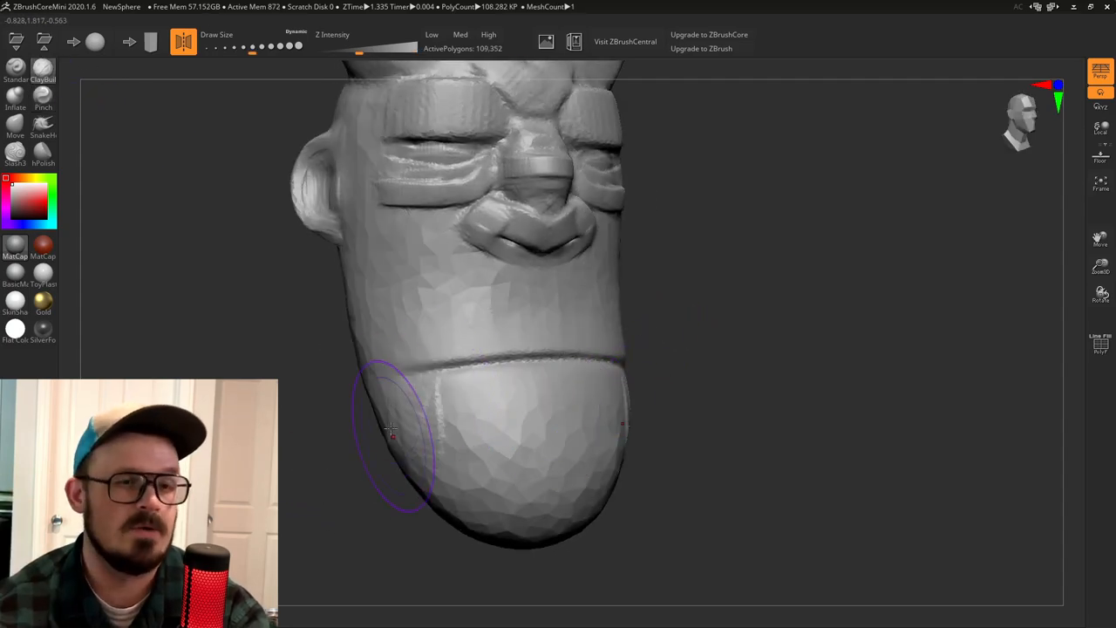
Slash several vertical strand grooves across the lower beard.
left_click_drag(391, 427, 523, 408)
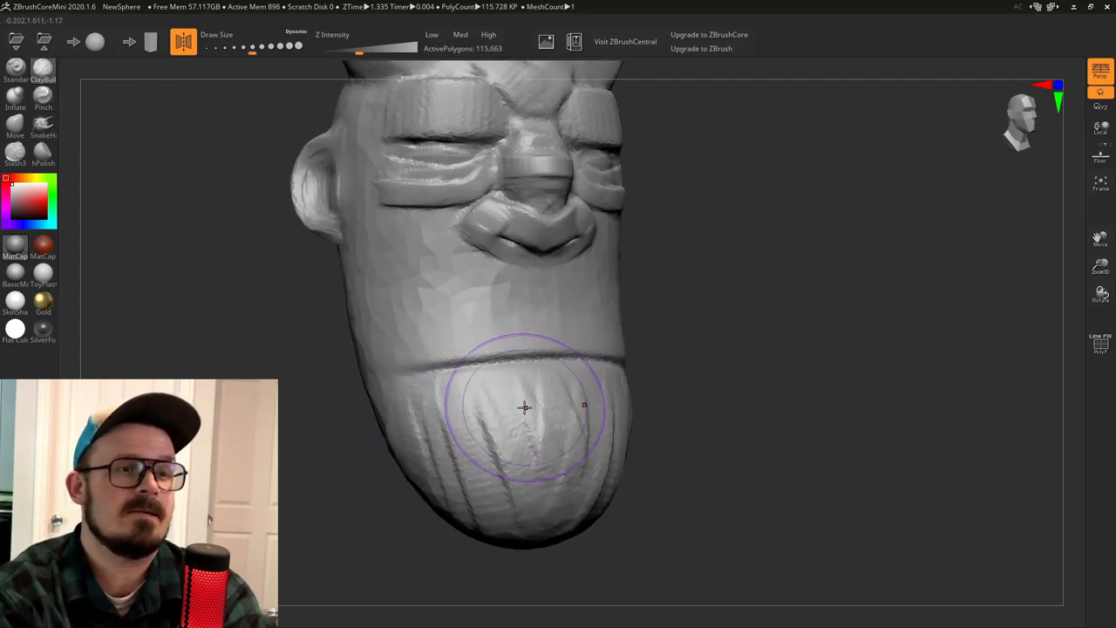
left_click_drag(523, 404, 439, 443)
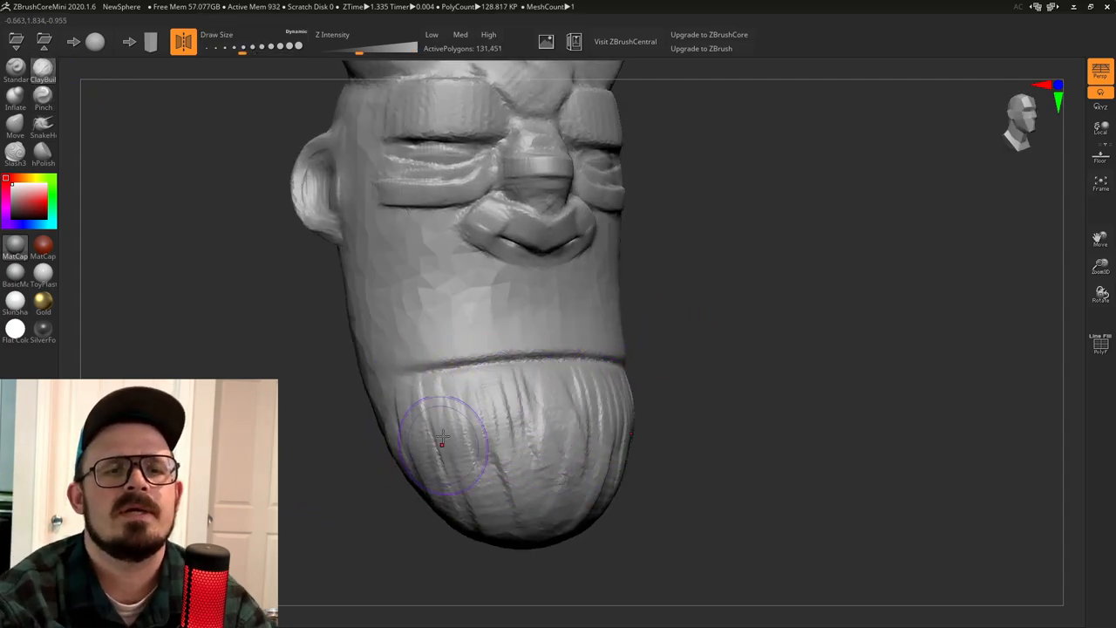
left_click_drag(440, 436, 747, 381)
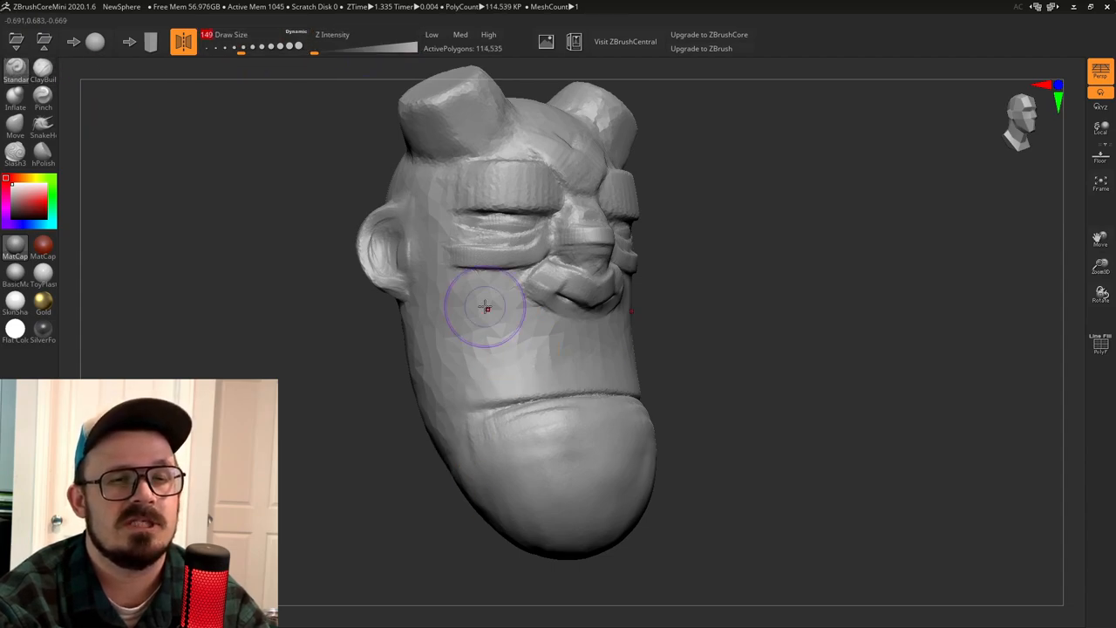
Carve a crease under the eye and deepen the layered wrinkle lines on the eyelid.
left_click_drag(487, 307, 460, 240)
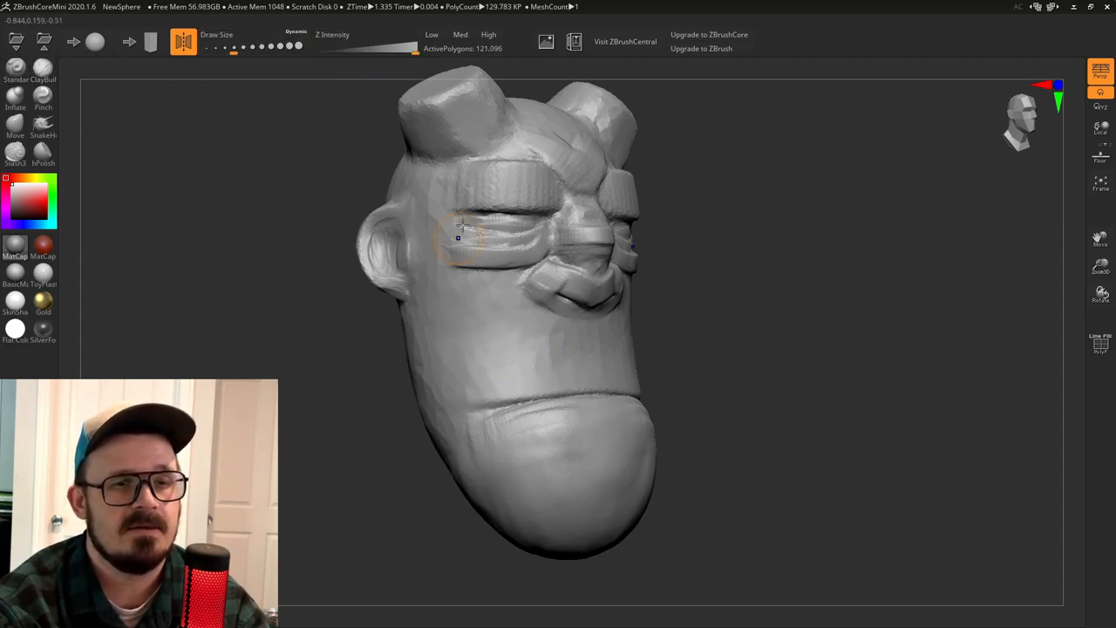
left_click_drag(471, 244, 537, 427)
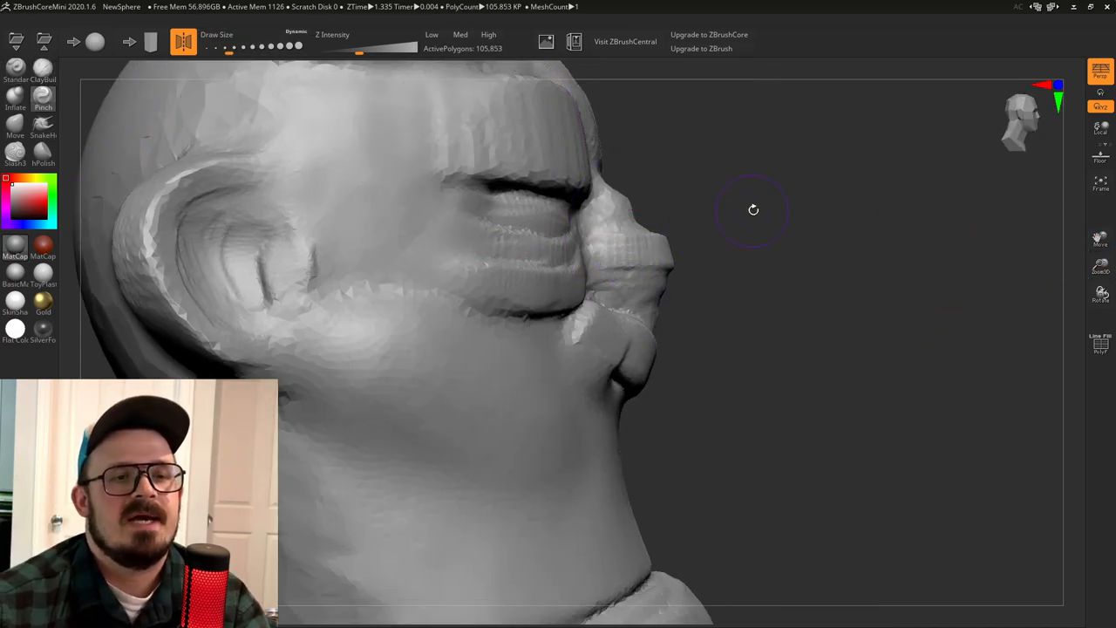
left_click_drag(754, 209, 959, 279)
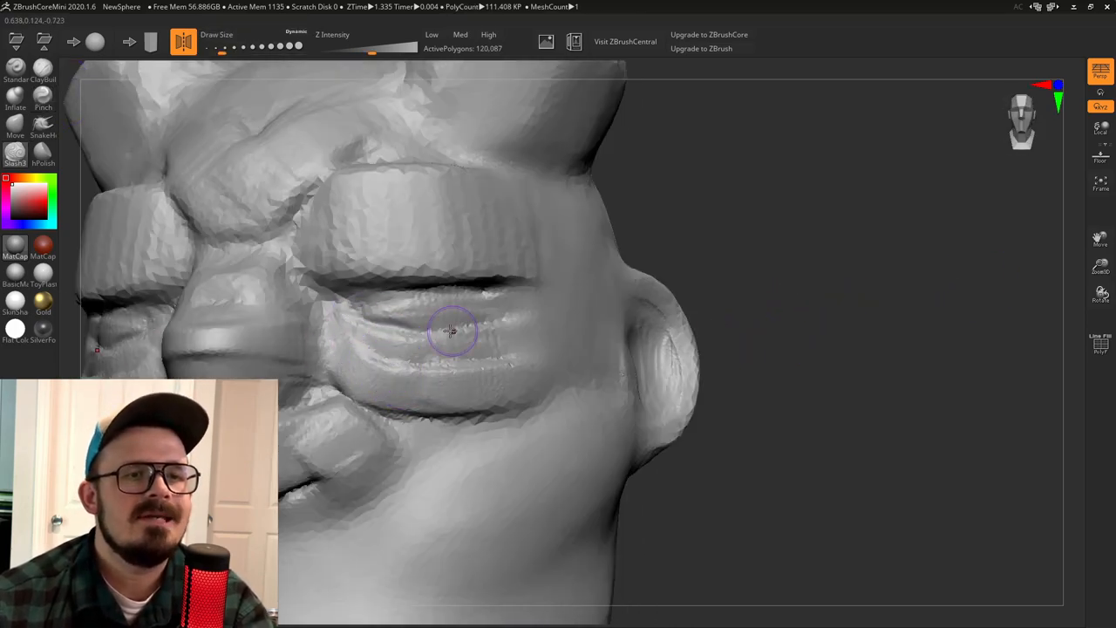
left_click_drag(452, 331, 561, 394)
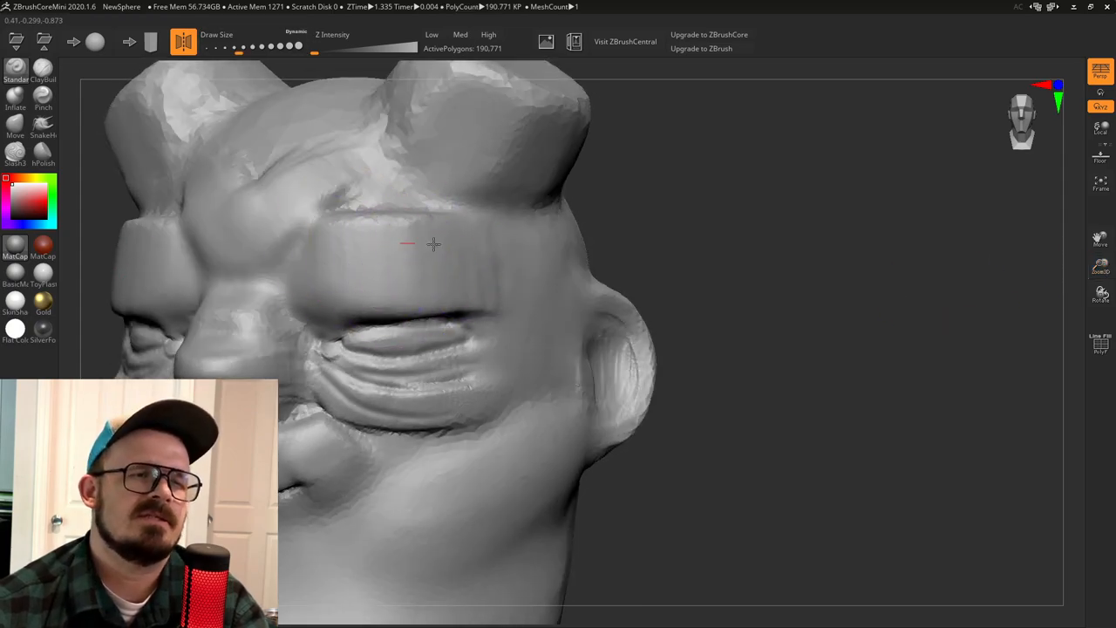
Build up the brow ridge above the eyes and flatten the horn tips into angular tops.
left_click_drag(405, 245, 430, 272)
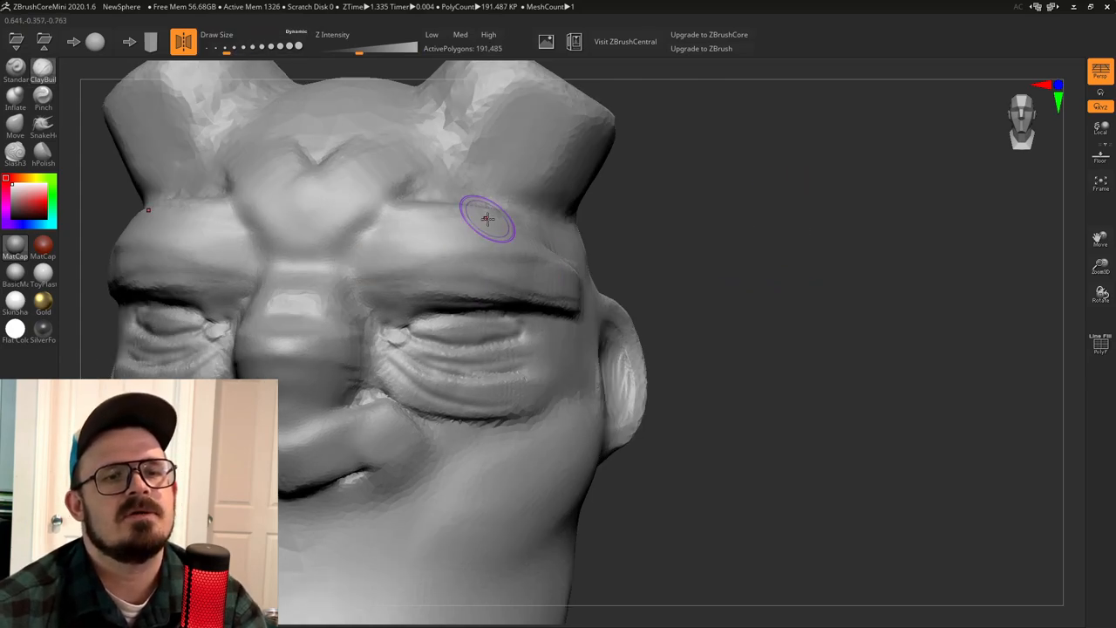
left_click_drag(488, 218, 898, 311)
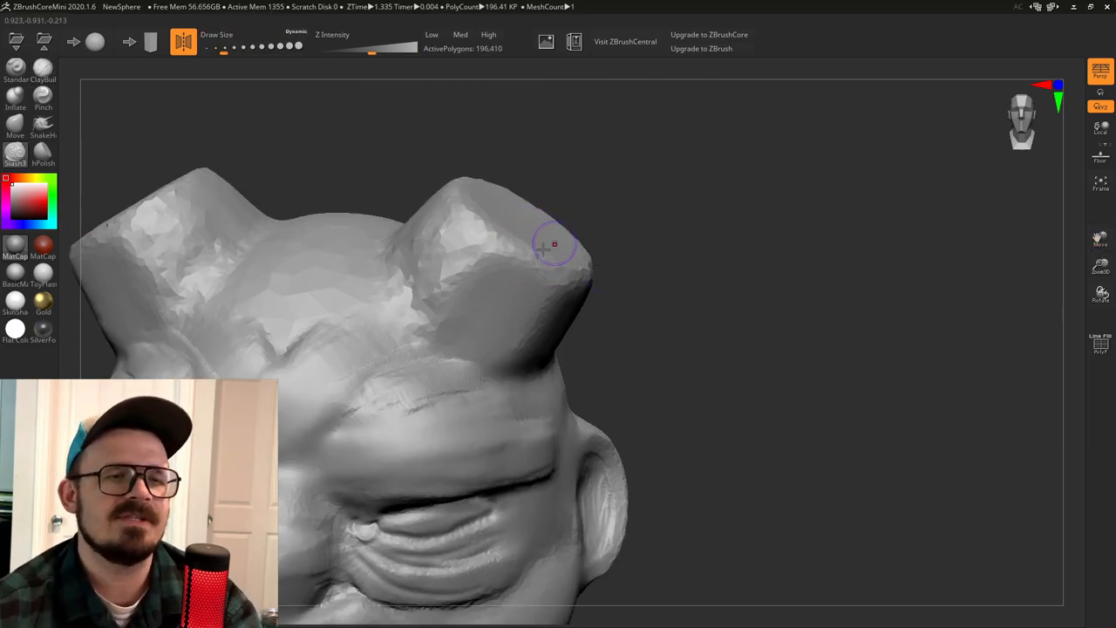
left_click_drag(554, 244, 474, 349)
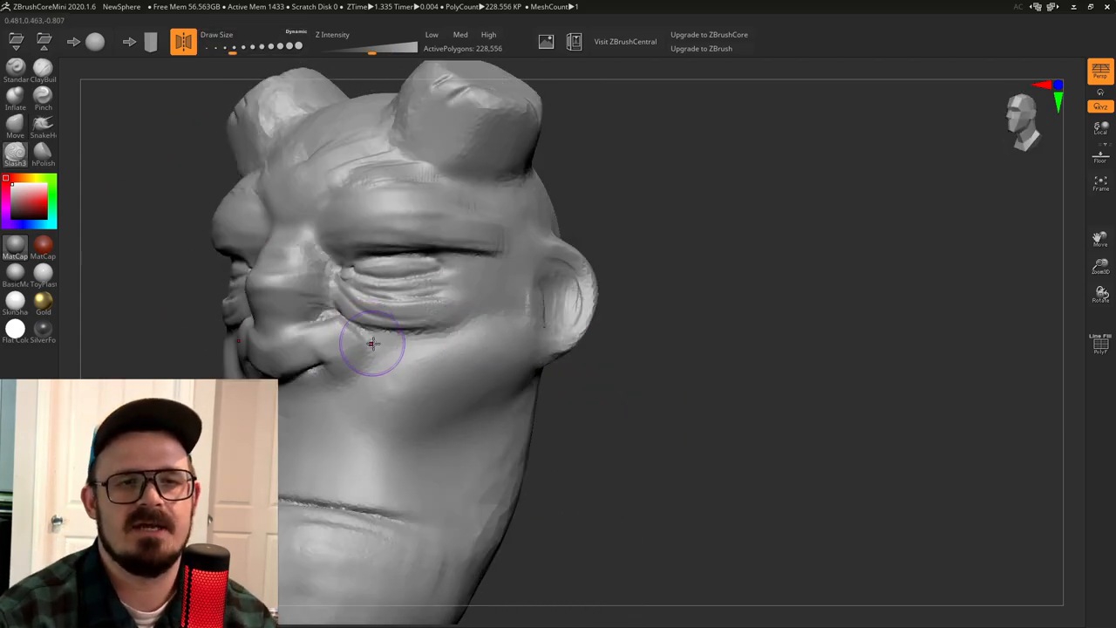
Sculpt the cheek by the mouth corner and carve a crease across the lower face.
left_click_drag(374, 342, 419, 464)
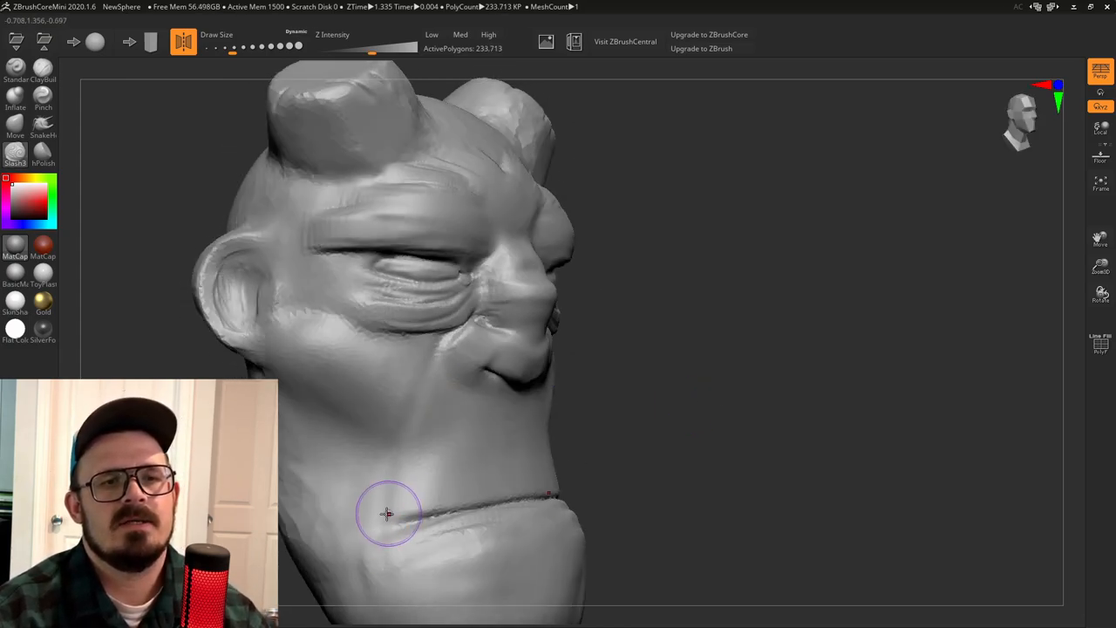
left_click_drag(388, 513, 806, 331)
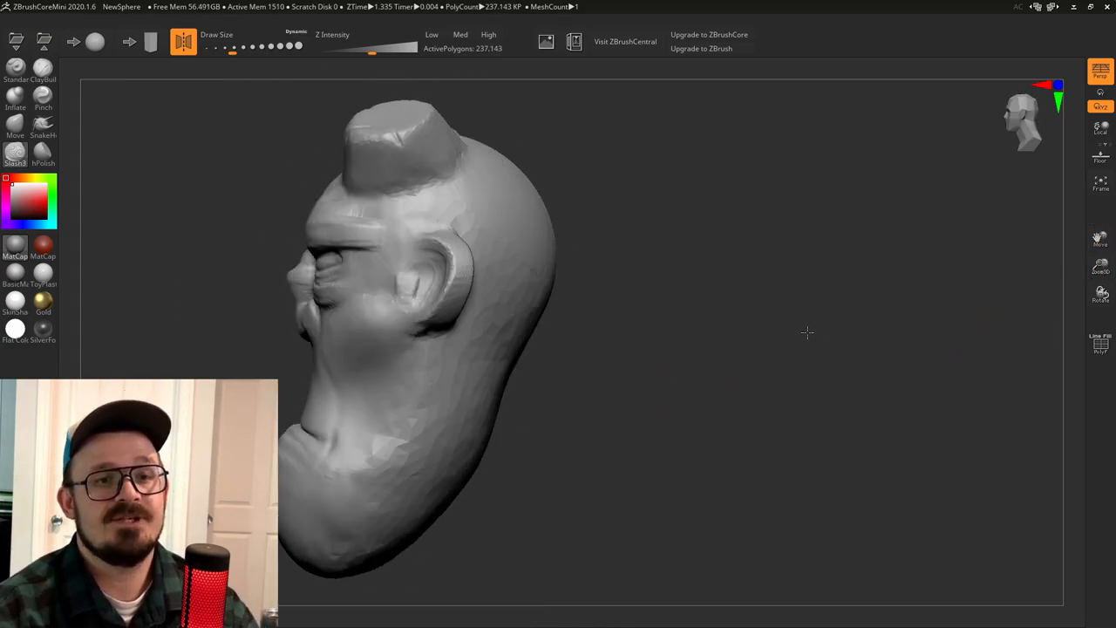
left_click_drag(806, 331, 799, 415)
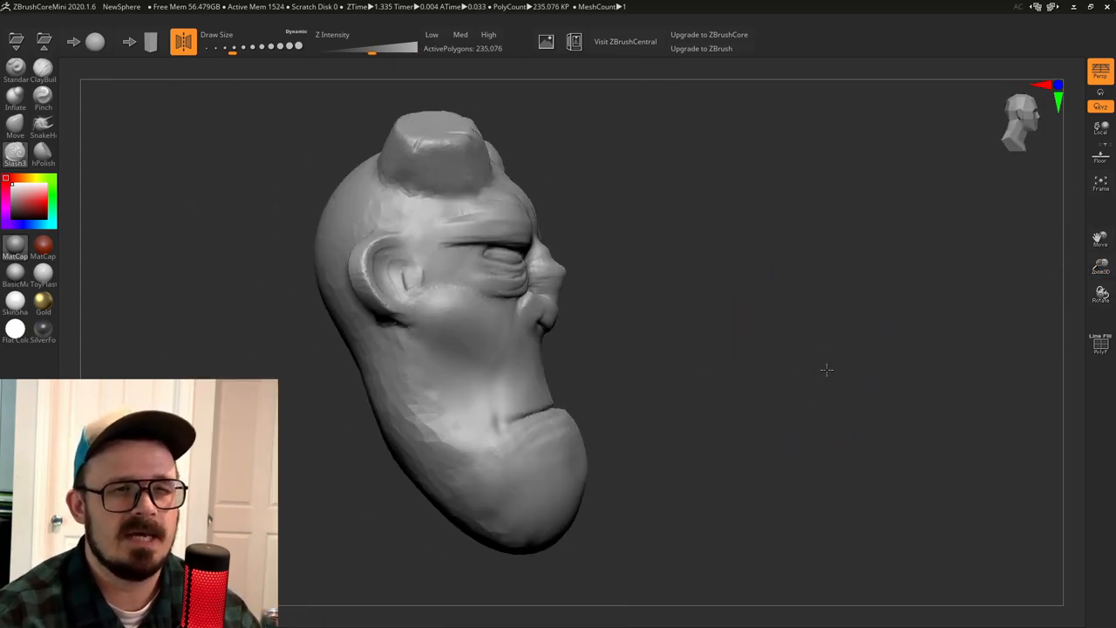
left_click_drag(826, 370, 752, 390)
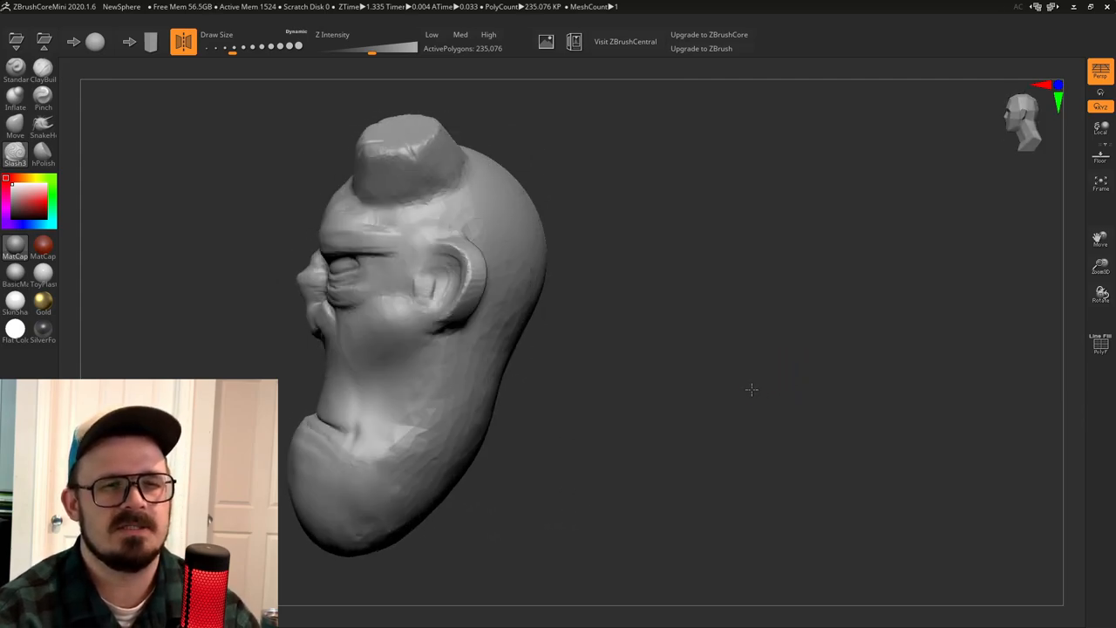
left_click_drag(752, 390, 768, 381)
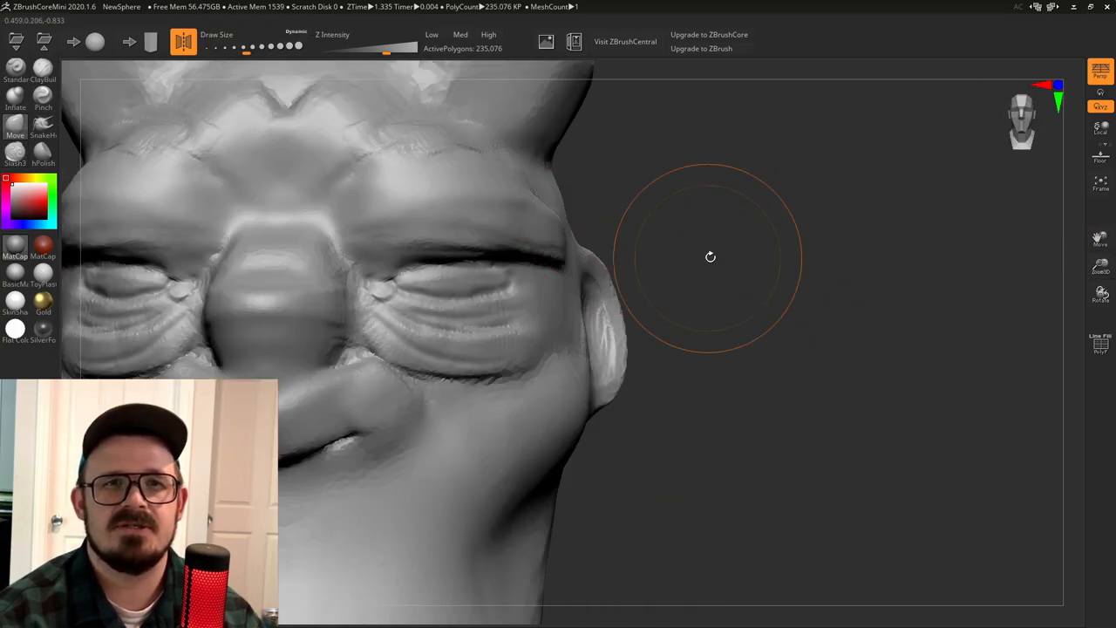
mouse_move(330, 225)
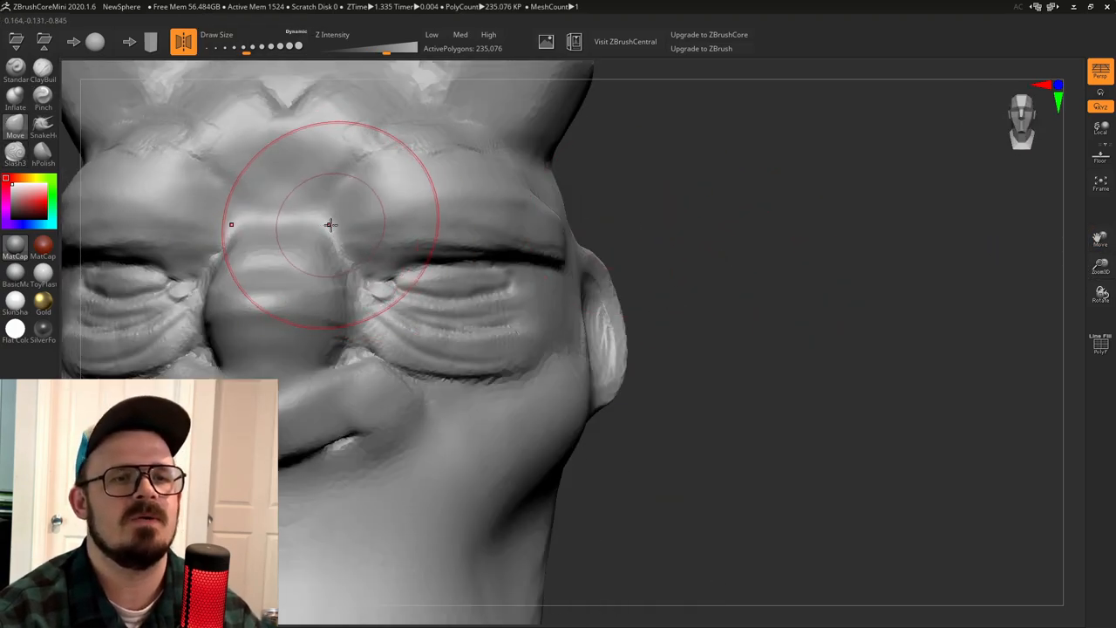
Pull the nose out into a bigger, rounder form and refine its side.
left_click_drag(330, 225, 921, 259)
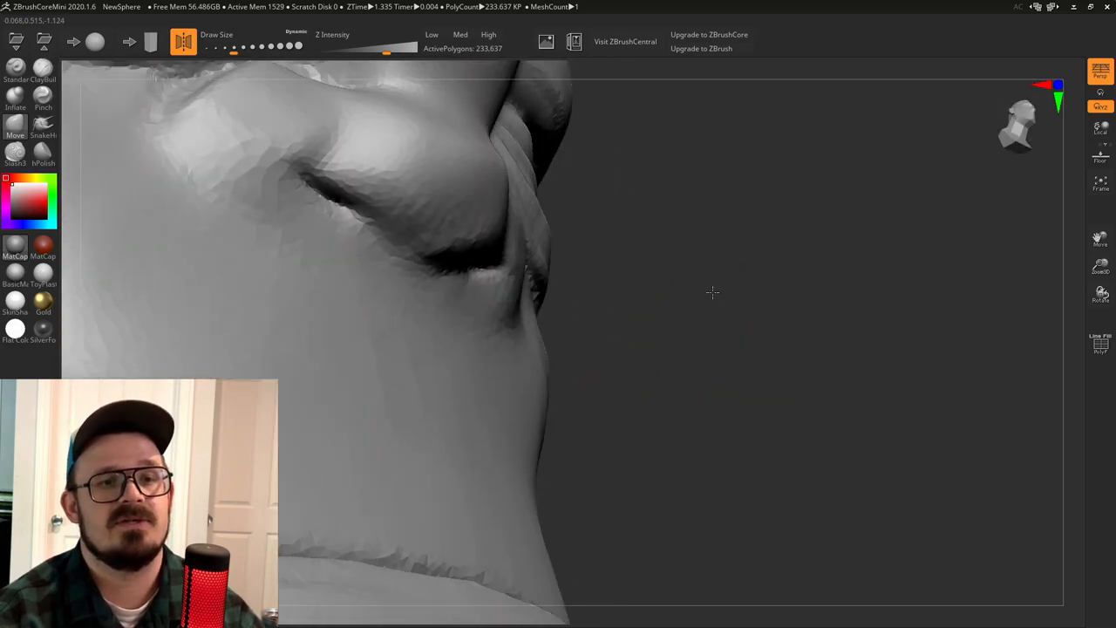
left_click_drag(712, 293, 799, 284)
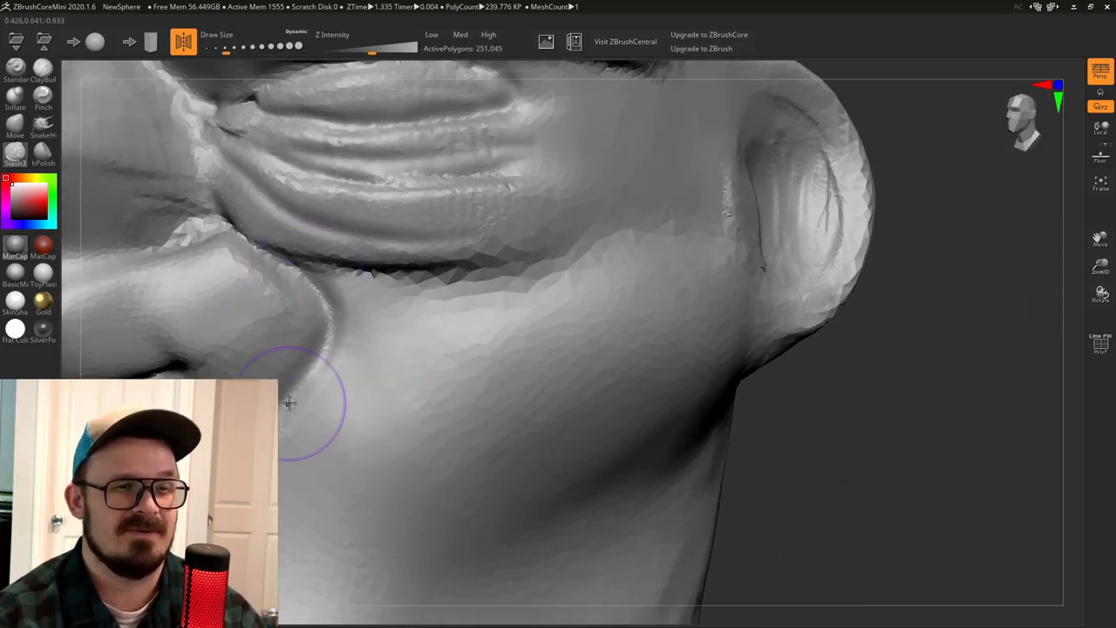
Shape the cheek beside the nose and build up a rounded, bulging eyeball.
left_click_drag(290, 401, 872, 335)
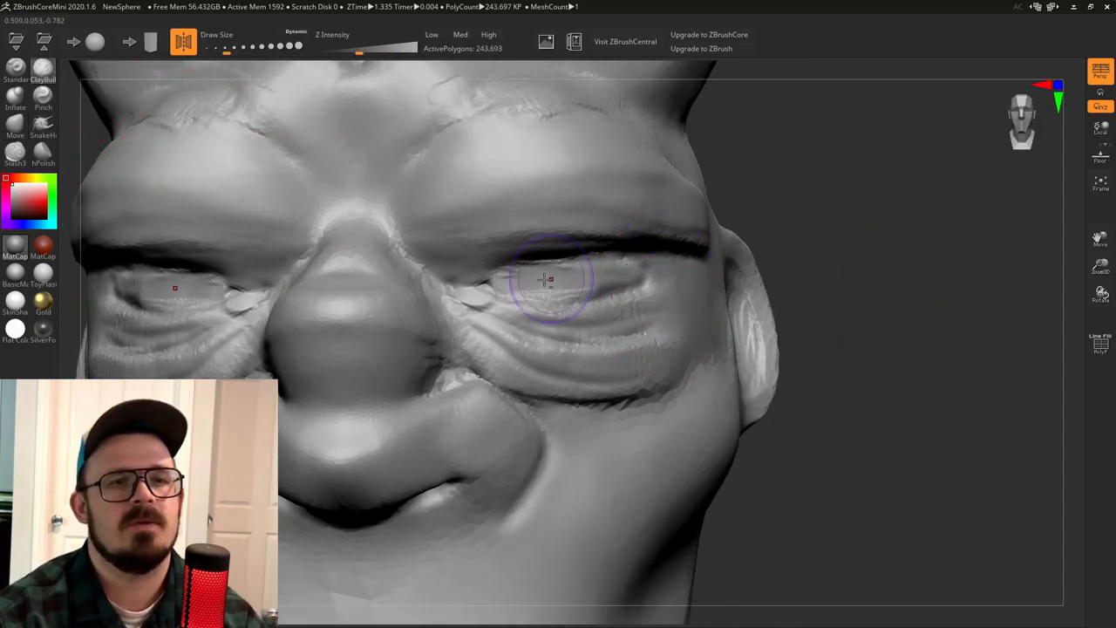
left_click_drag(544, 279, 628, 287)
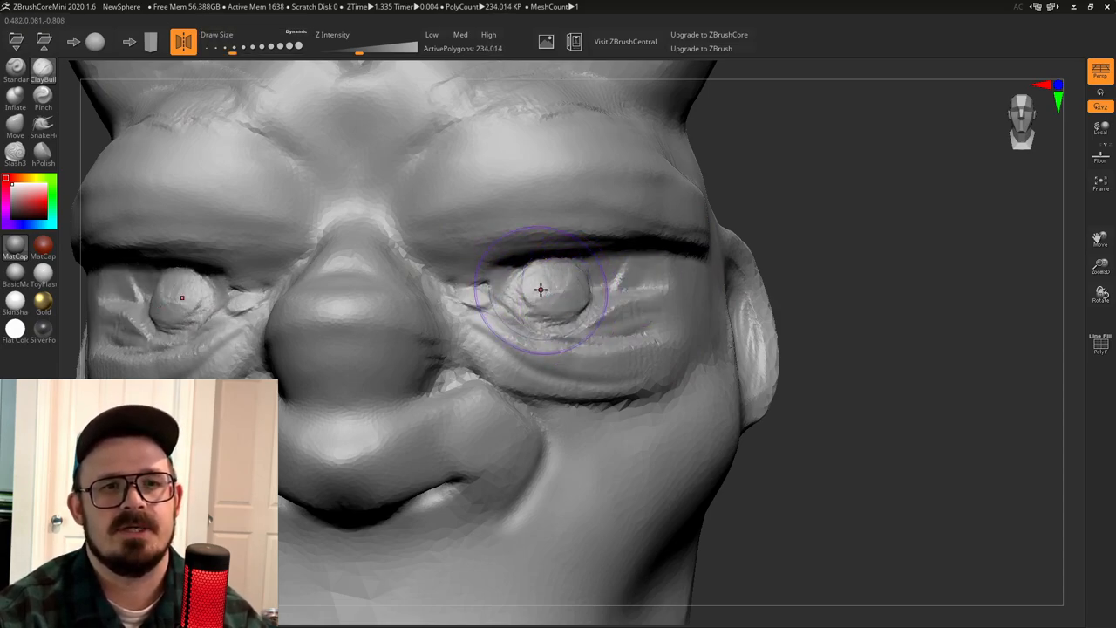
left_click_drag(541, 288, 514, 311)
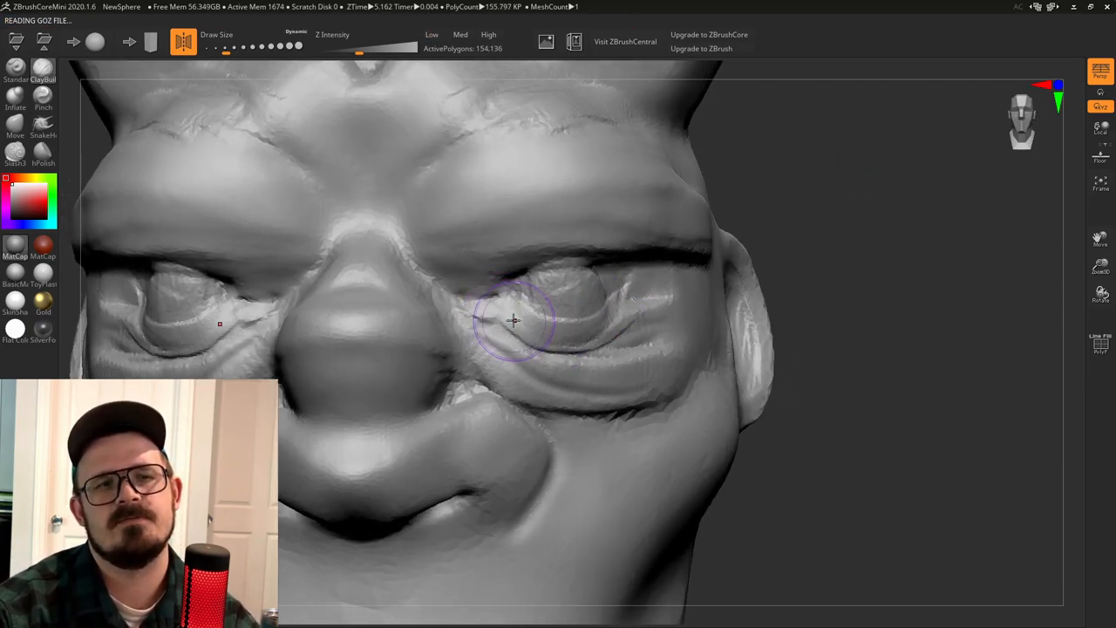
Sculpt heavy eyelids over the eyeball with a wrinkle beneath and a defined upper lid edge.
left_click_drag(513, 321, 611, 324)
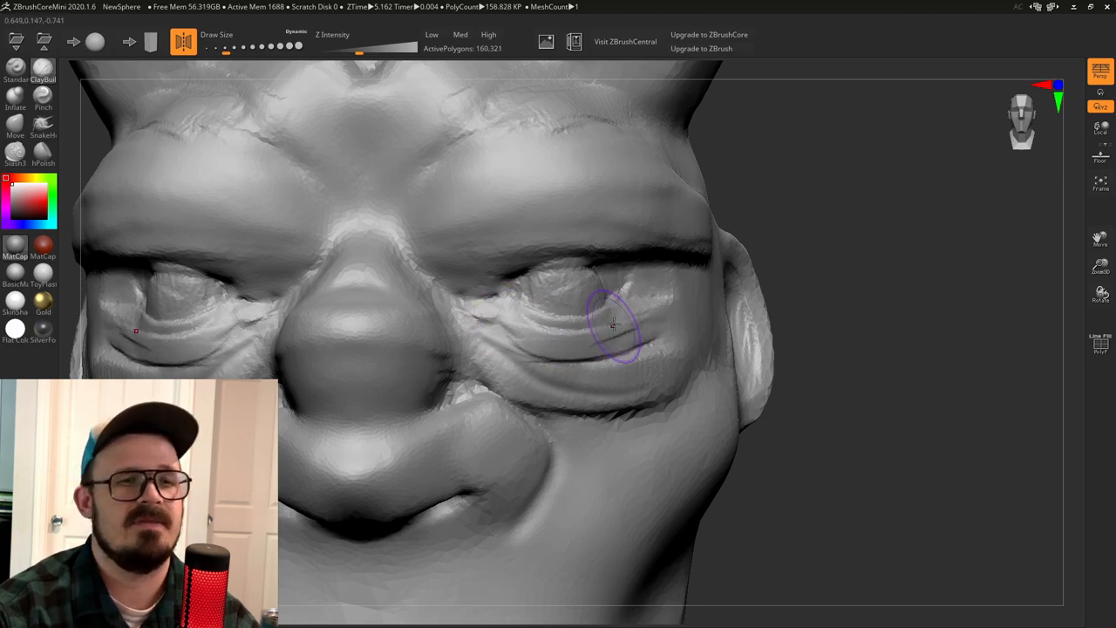
left_click_drag(610, 328, 514, 226)
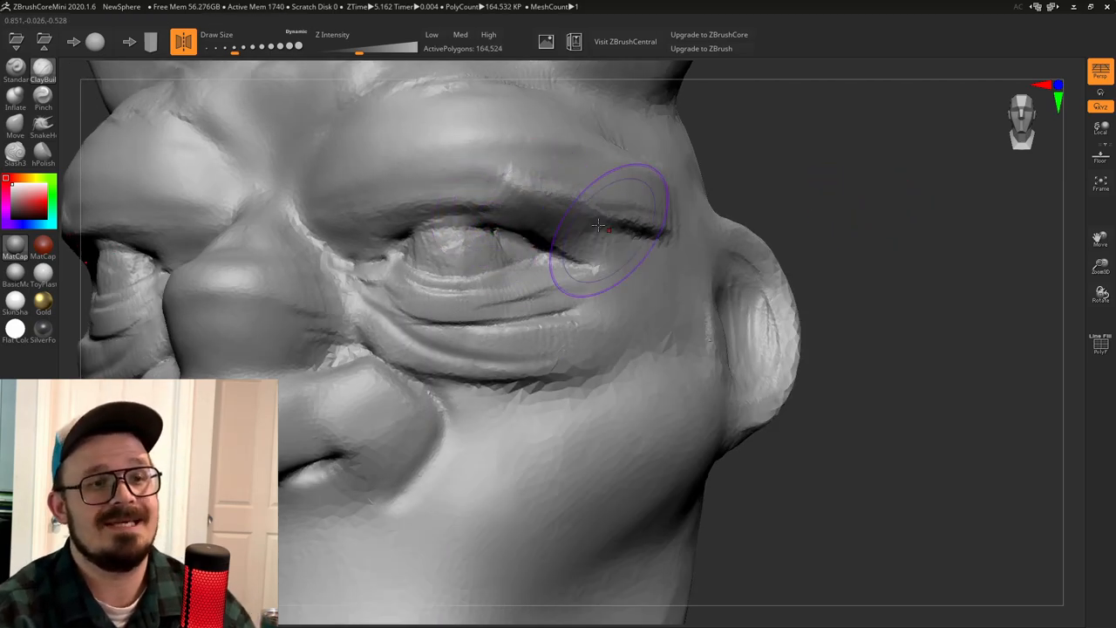
left_click_drag(596, 225, 504, 261)
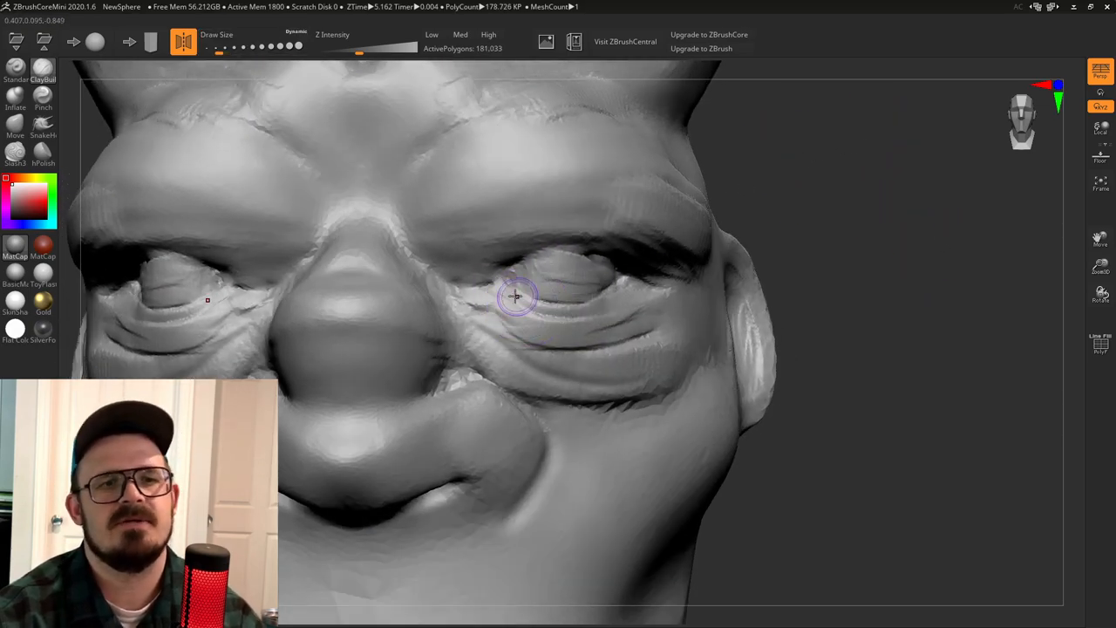
left_click_drag(515, 297, 628, 282)
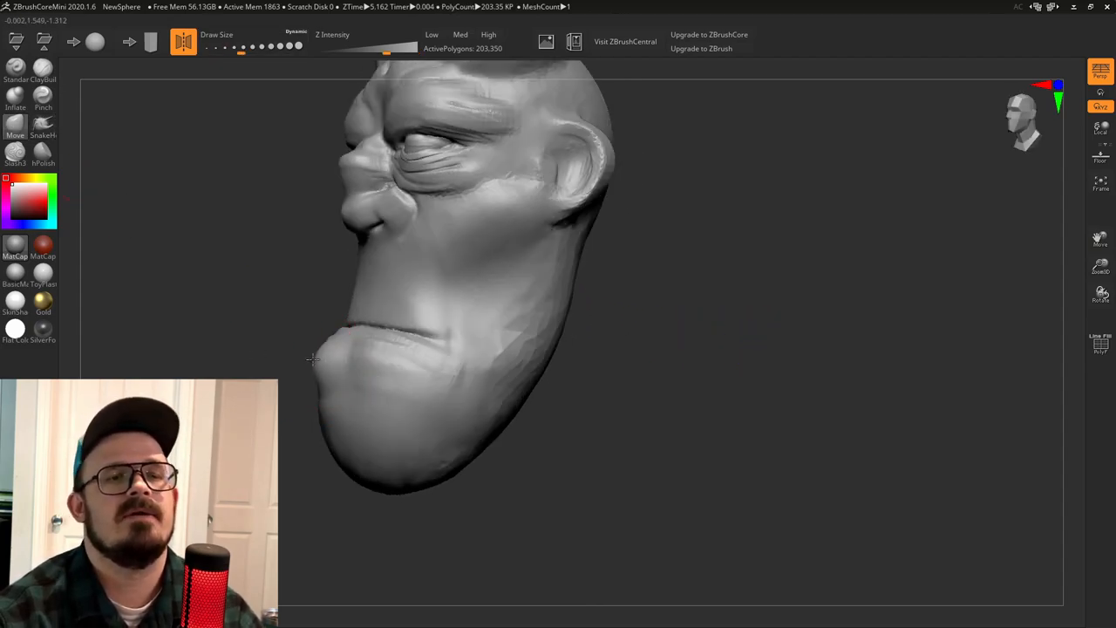
Cut long slashed hair strands down the chin beard and along the side of the jaw.
left_click_drag(312, 359, 625, 399)
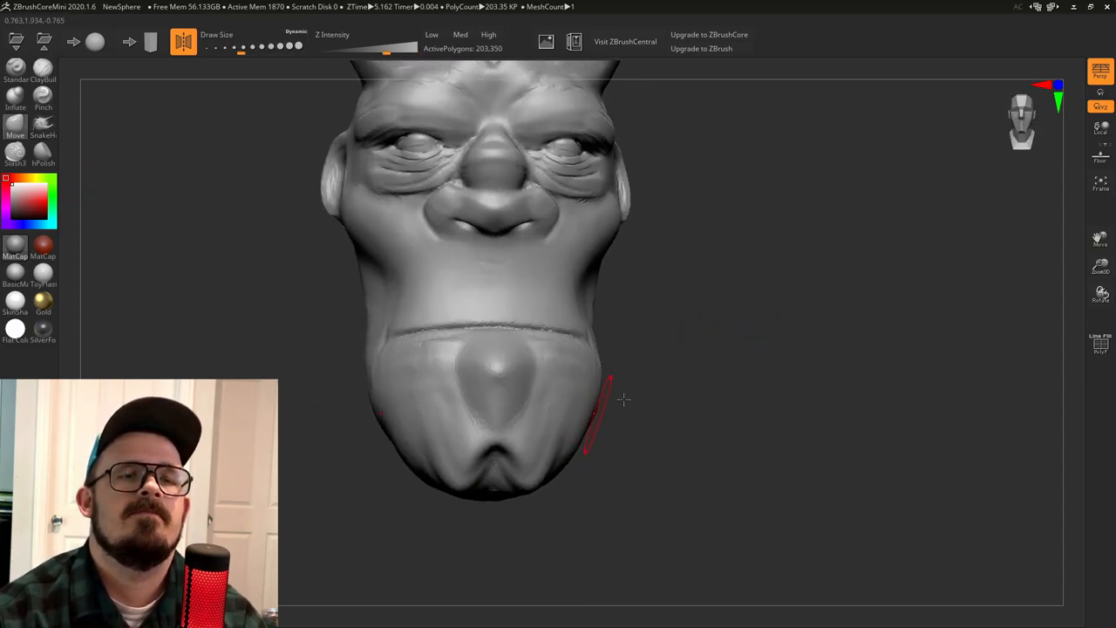
left_click_drag(611, 401, 495, 352)
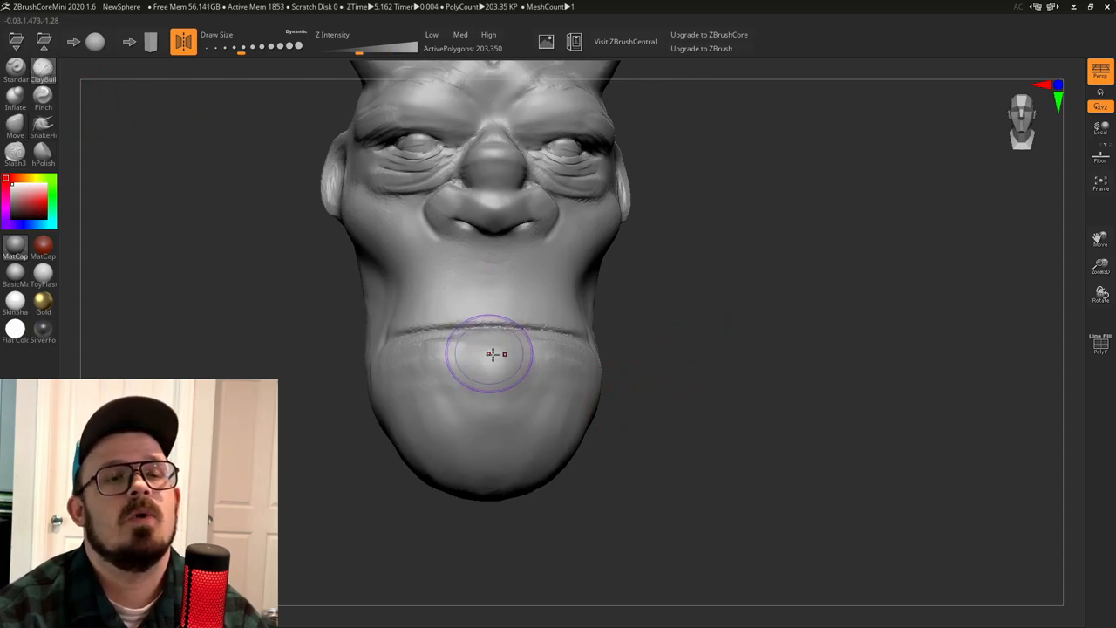
left_click_drag(492, 352, 464, 480)
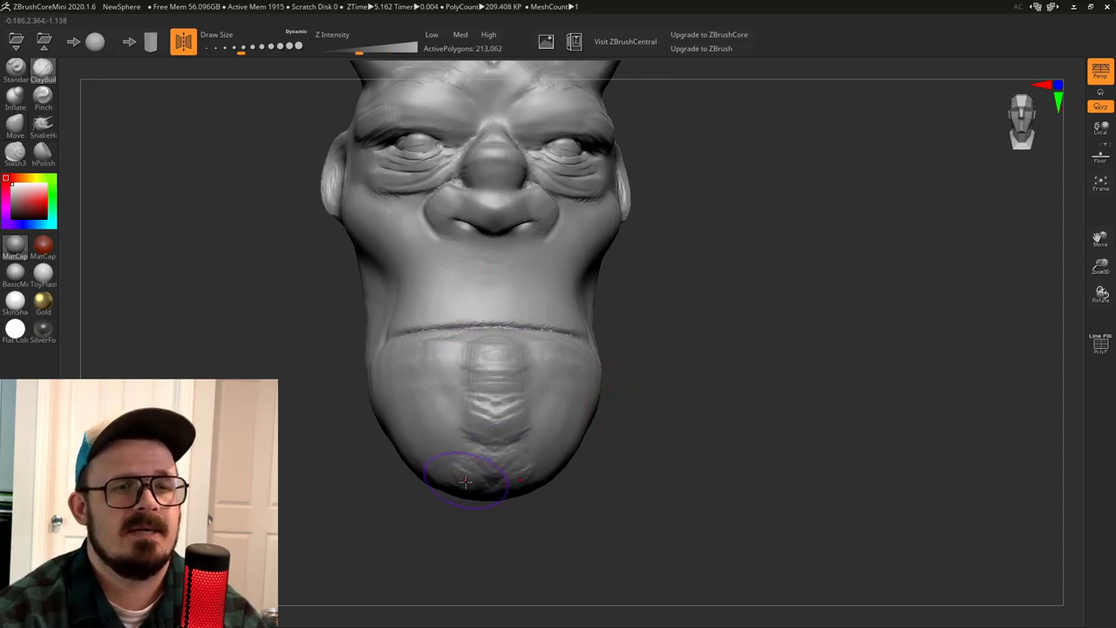
left_click_drag(464, 481, 439, 206)
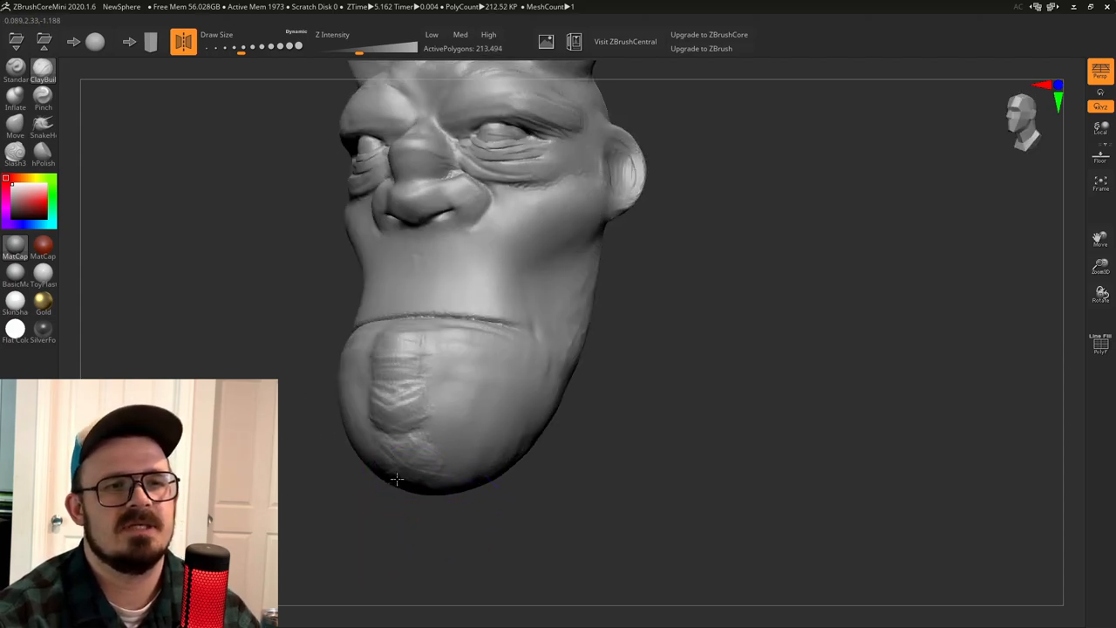
left_click_drag(397, 479, 471, 349)
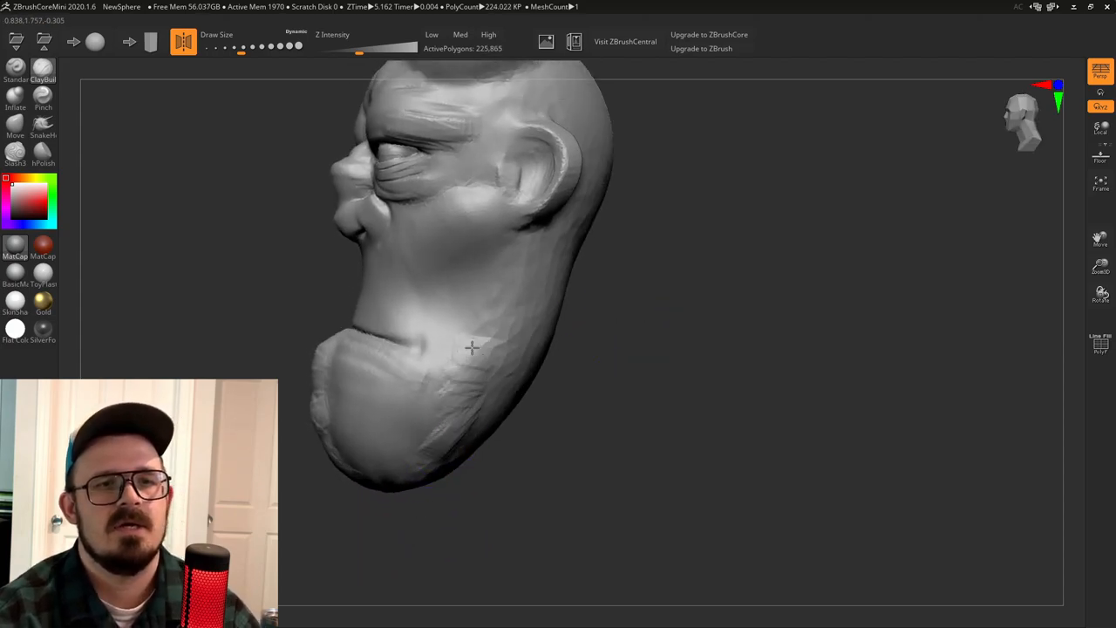
left_click_drag(471, 347, 497, 277)
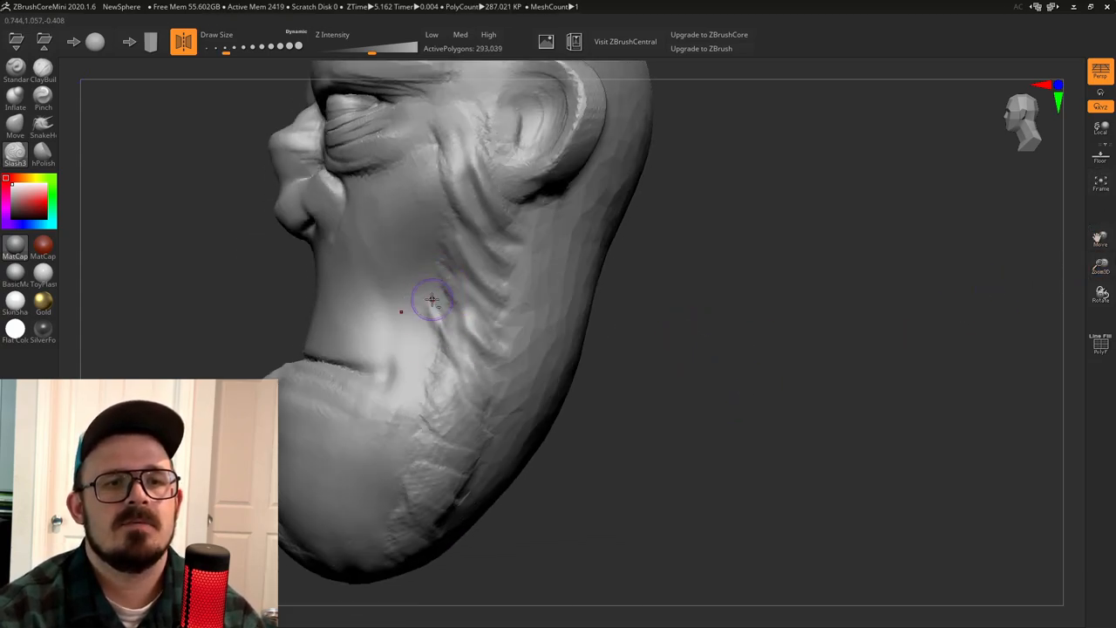
Add more slashed strand grooves into the cheek and upper-cheek beard.
left_click_drag(433, 300, 474, 486)
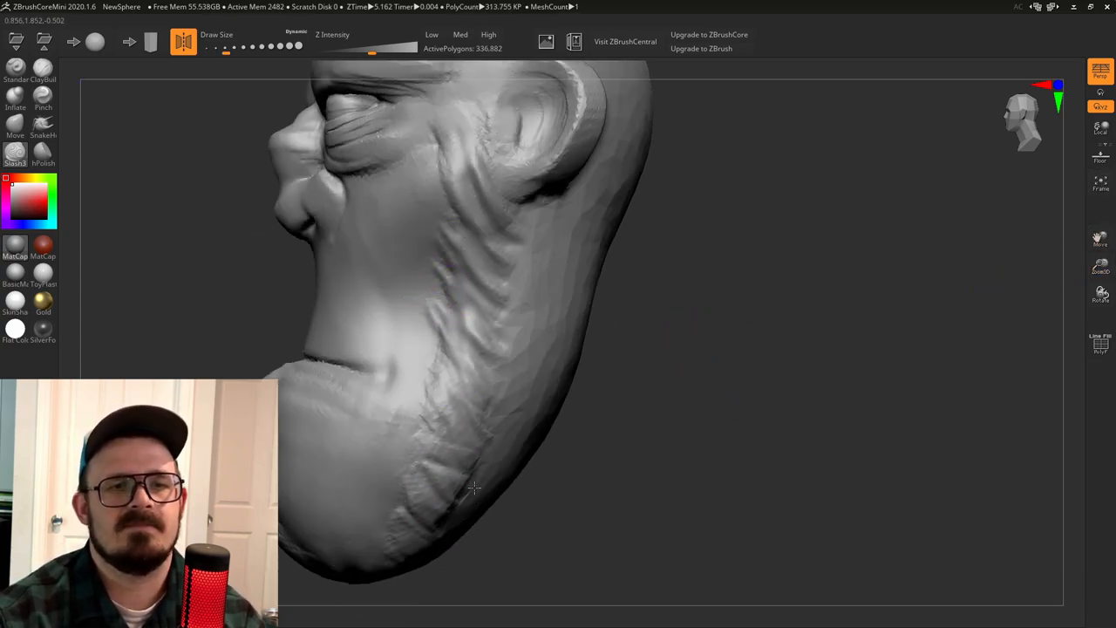
left_click_drag(474, 487, 478, 551)
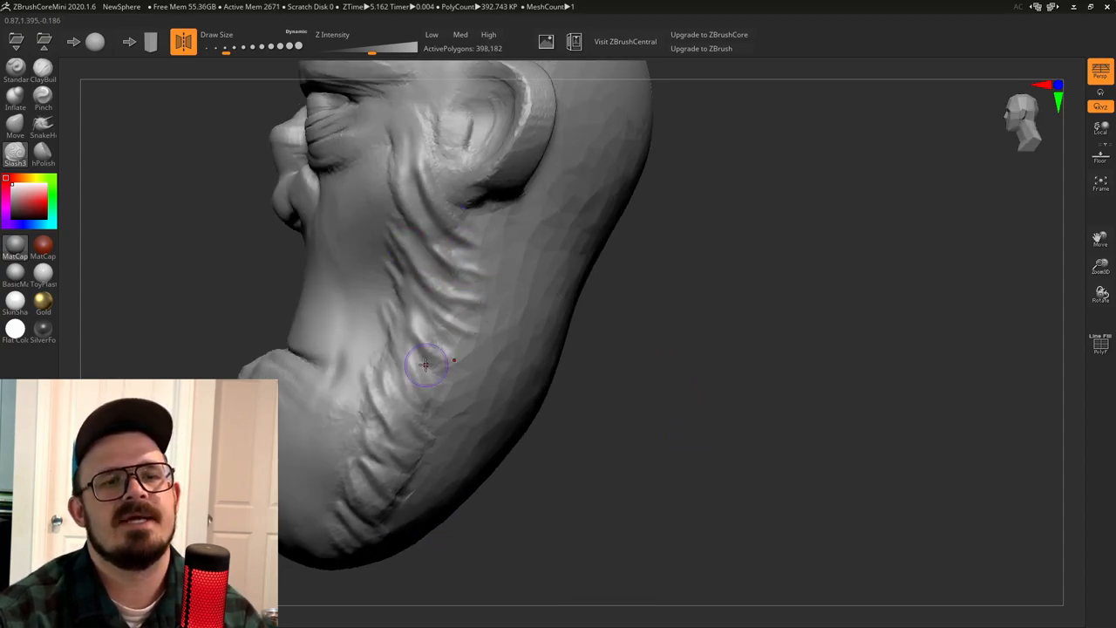
left_click_drag(428, 364, 405, 452)
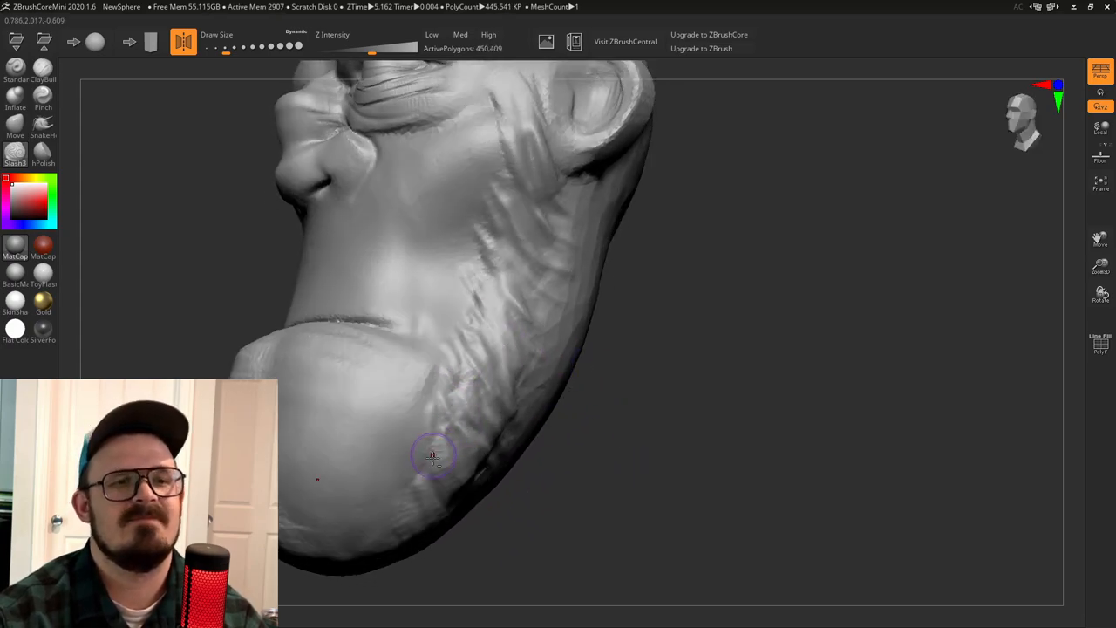
left_click_drag(433, 453, 660, 365)
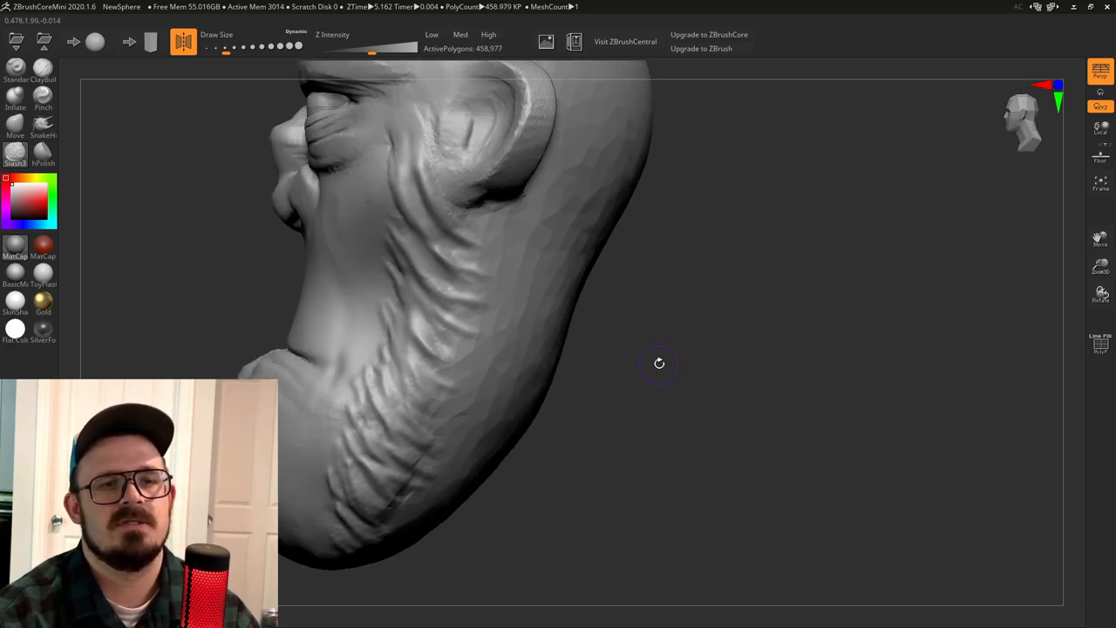
left_click_drag(660, 364, 555, 164)
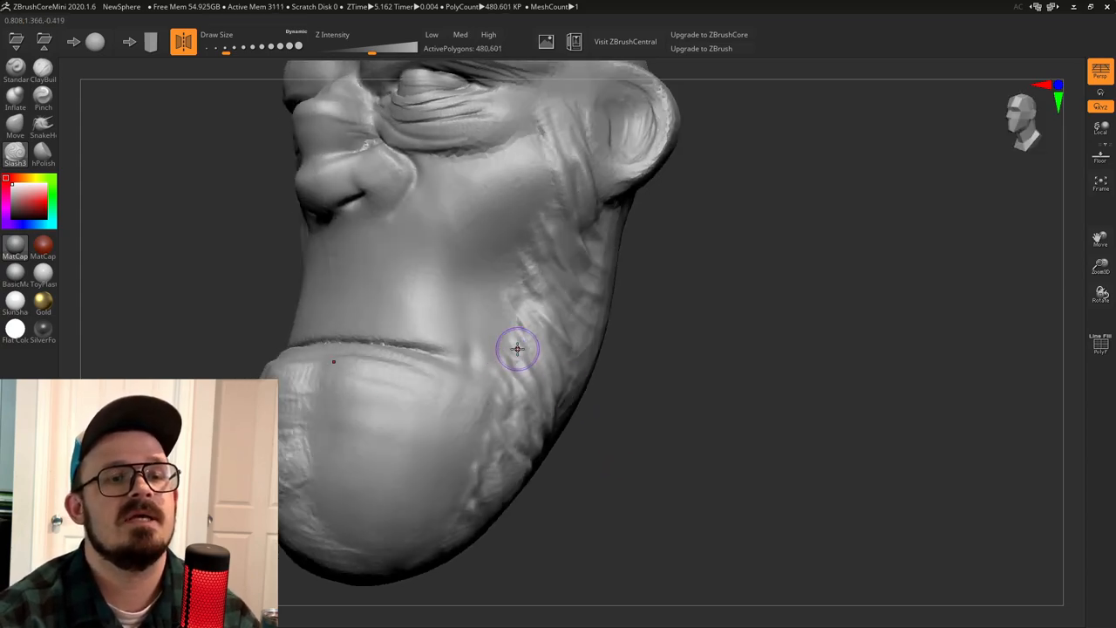
left_click_drag(516, 349, 538, 253)
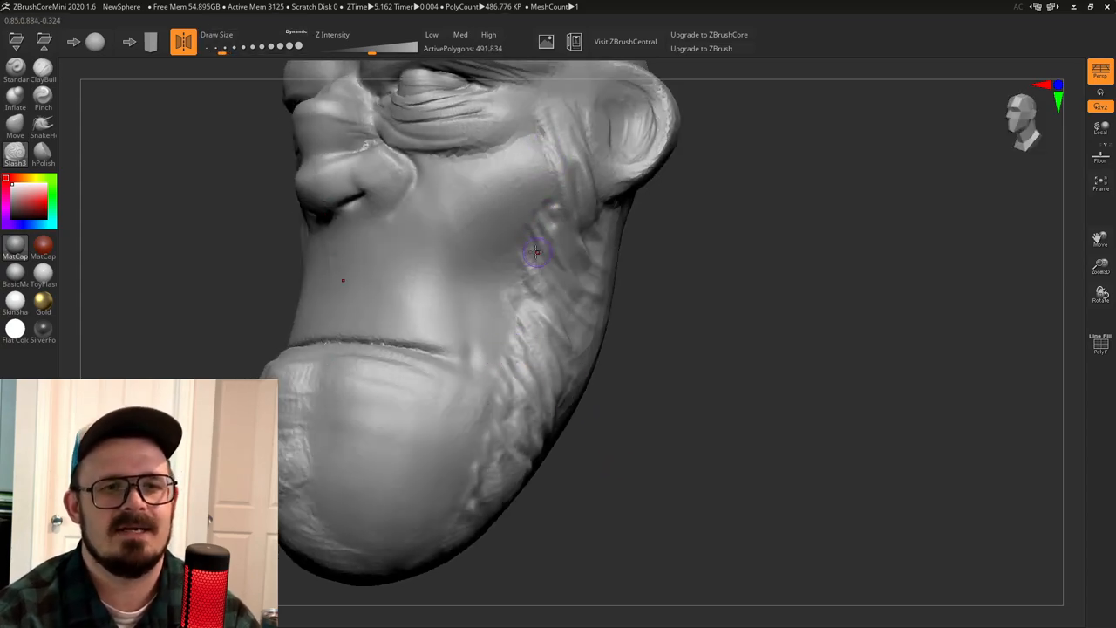
left_click_drag(537, 253, 750, 376)
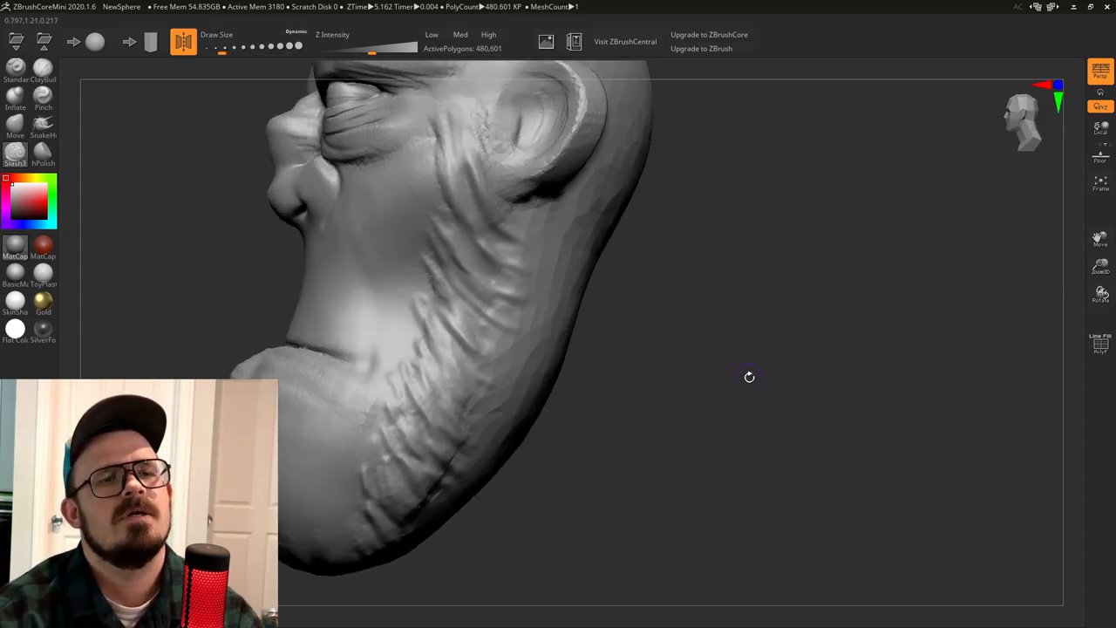
left_click_drag(750, 377, 729, 345)
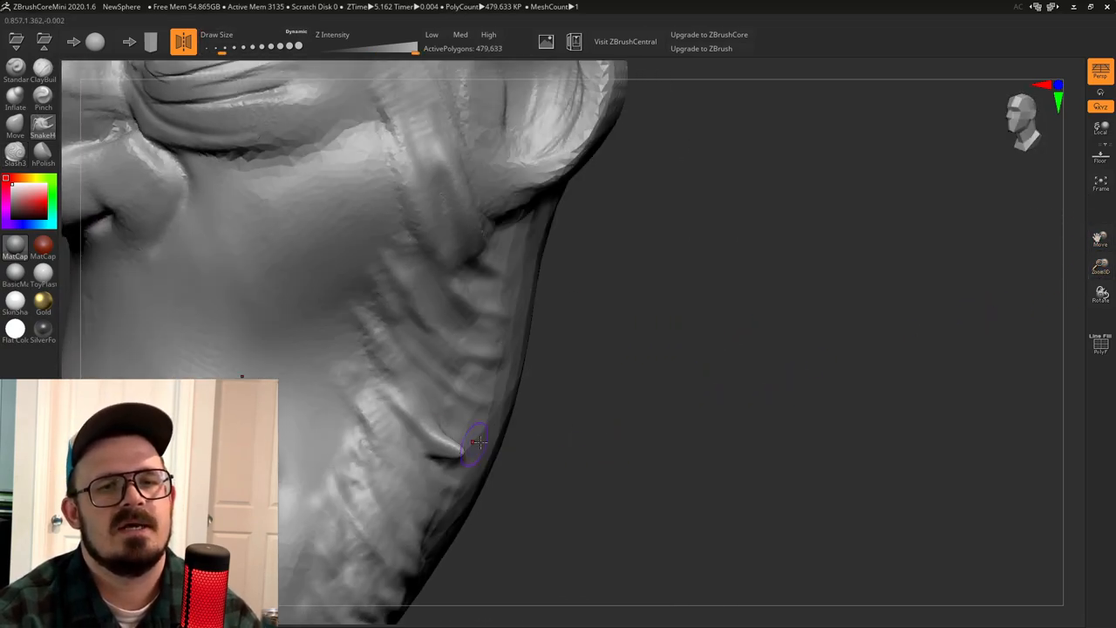
Pull spiky clumps out along the beard's edge until the mesh-too-dense warning appears.
left_click_drag(478, 443, 446, 318)
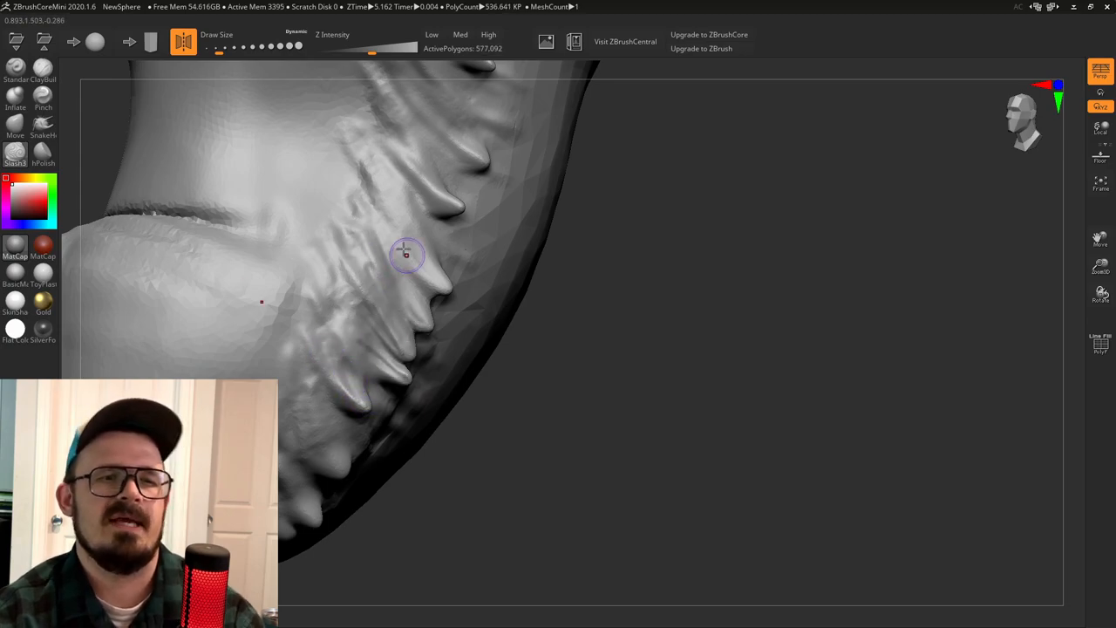
left_click_drag(405, 255, 415, 159)
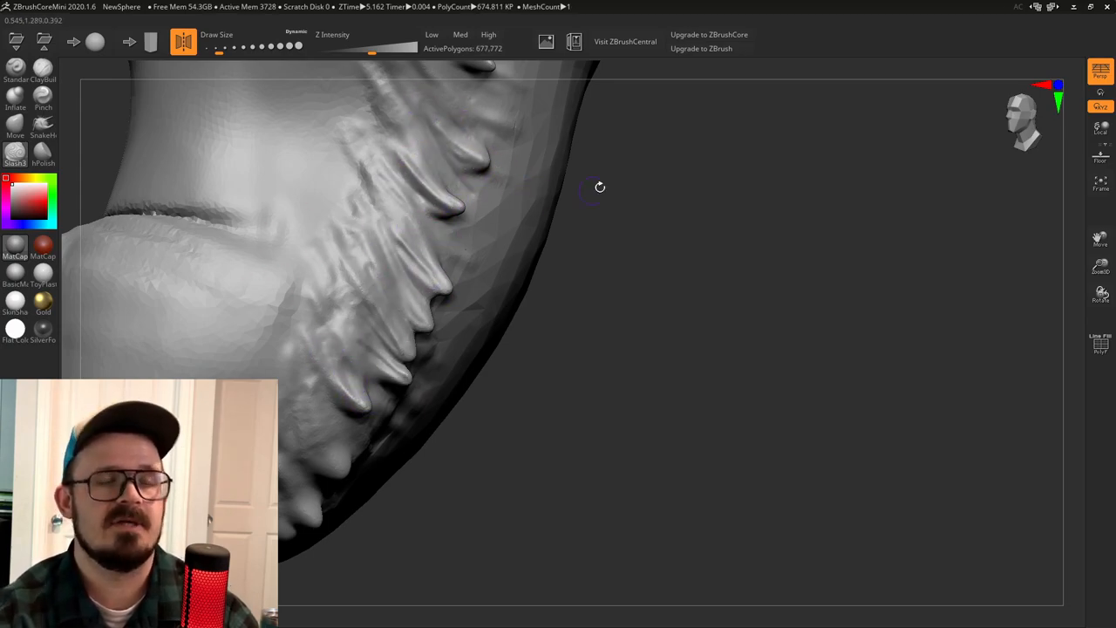
left_click_drag(600, 186, 324, 409)
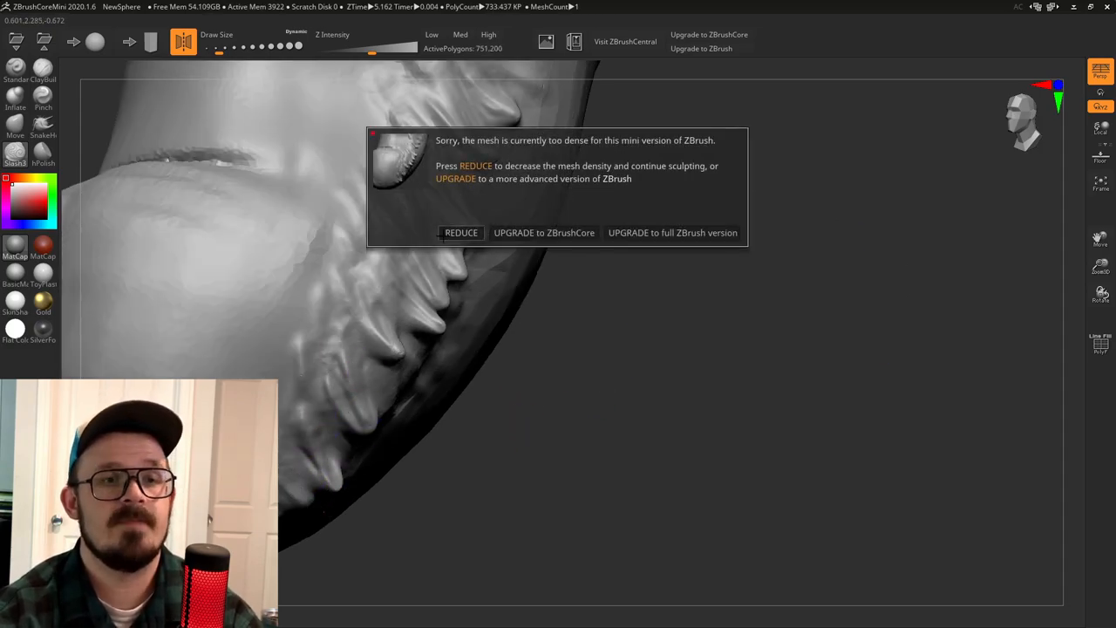
Choose Reduce in the too-dense warning to lower the head's polygon count.
left_click(460, 232)
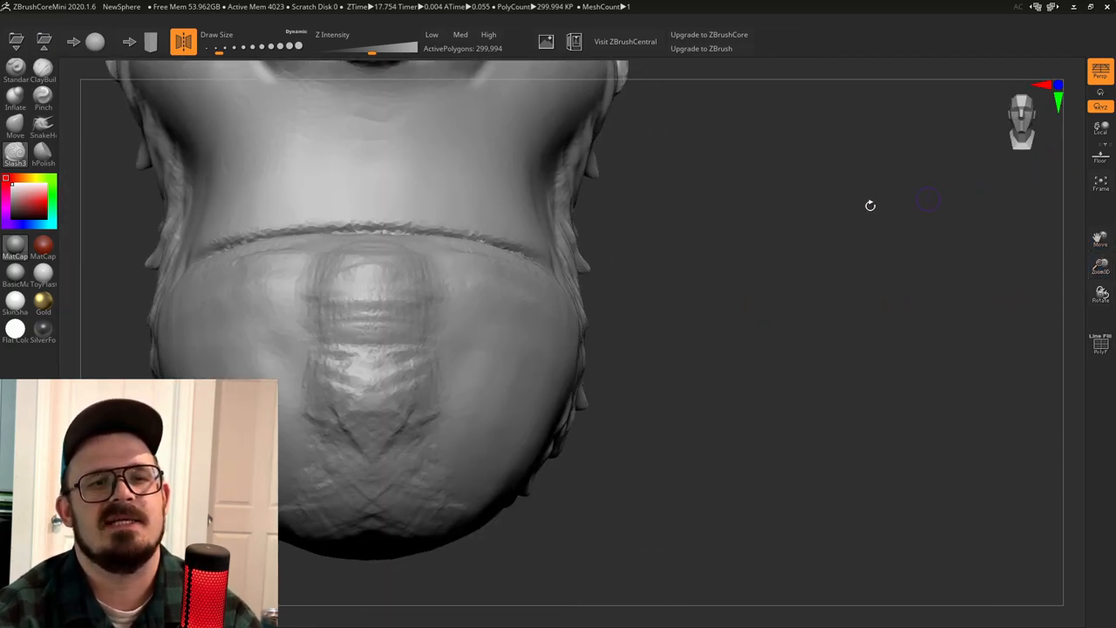
Sculpt chunky hair clumps down the front of the beard and near its tip.
left_click_drag(870, 206, 994, 255)
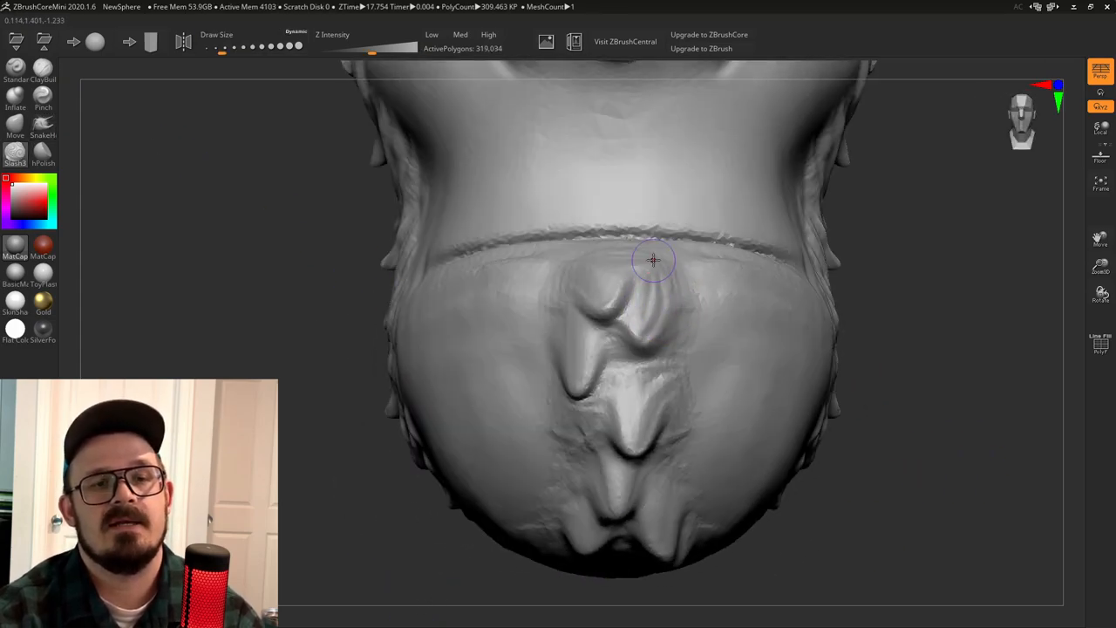
left_click_drag(654, 260, 628, 450)
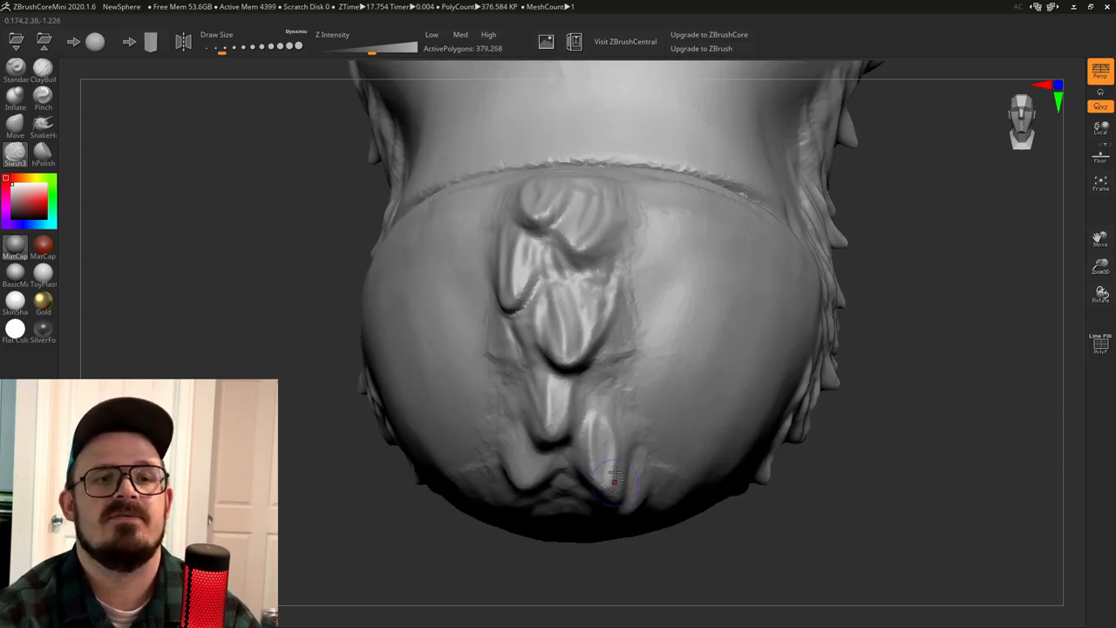
left_click_drag(611, 474, 890, 424)
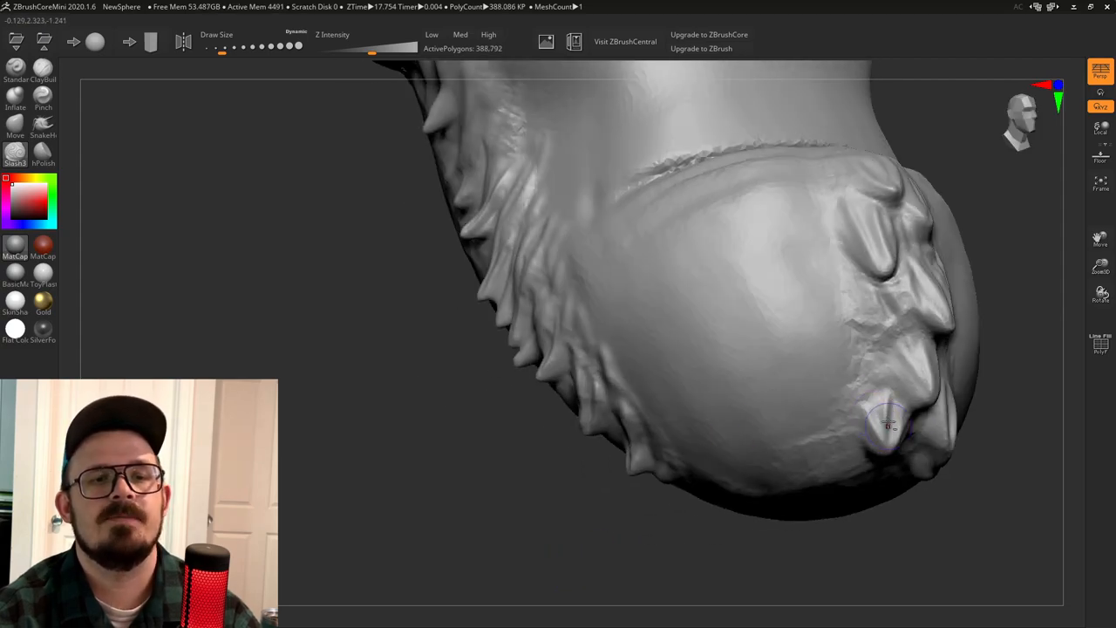
left_click_drag(890, 425, 681, 306)
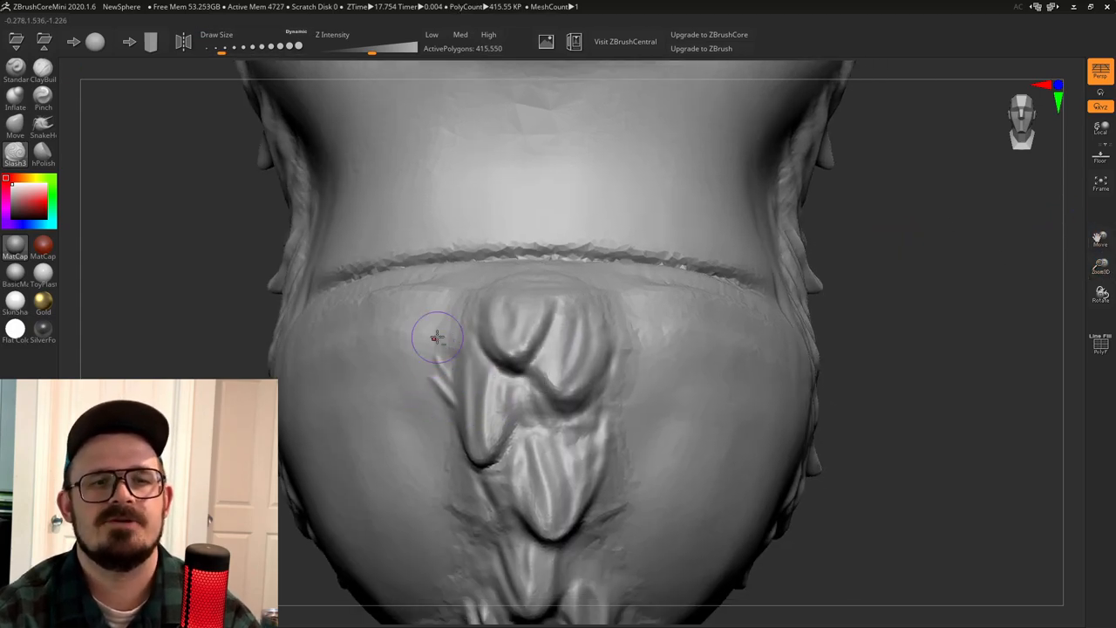
Add layered clumps and spiky tufts along the beard underside and its far side.
left_click_drag(436, 339, 626, 395)
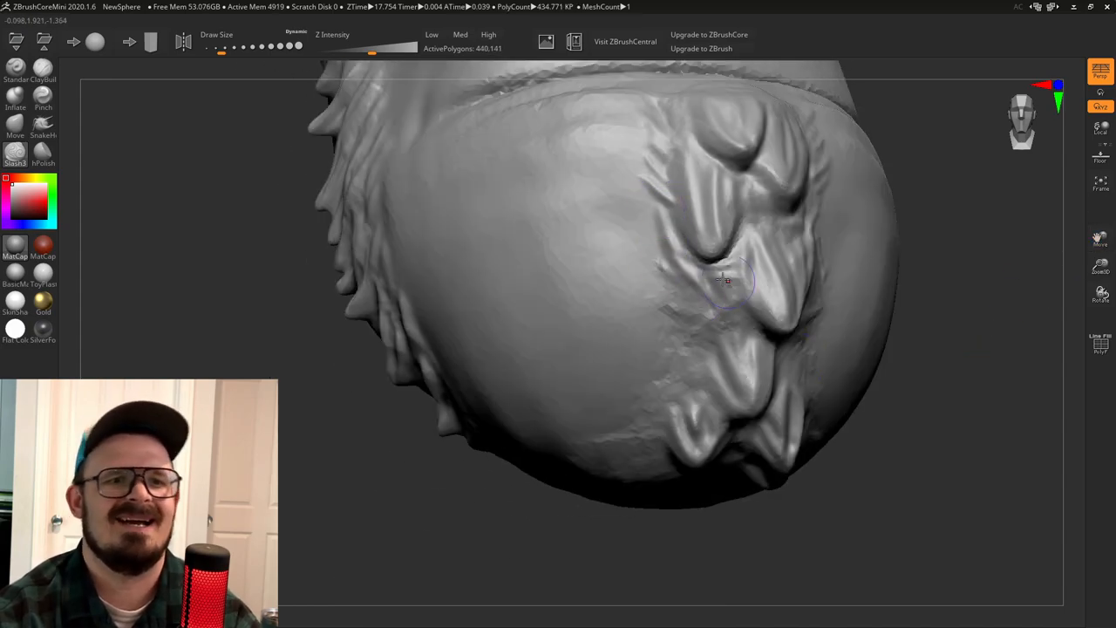
left_click_drag(729, 279, 673, 355)
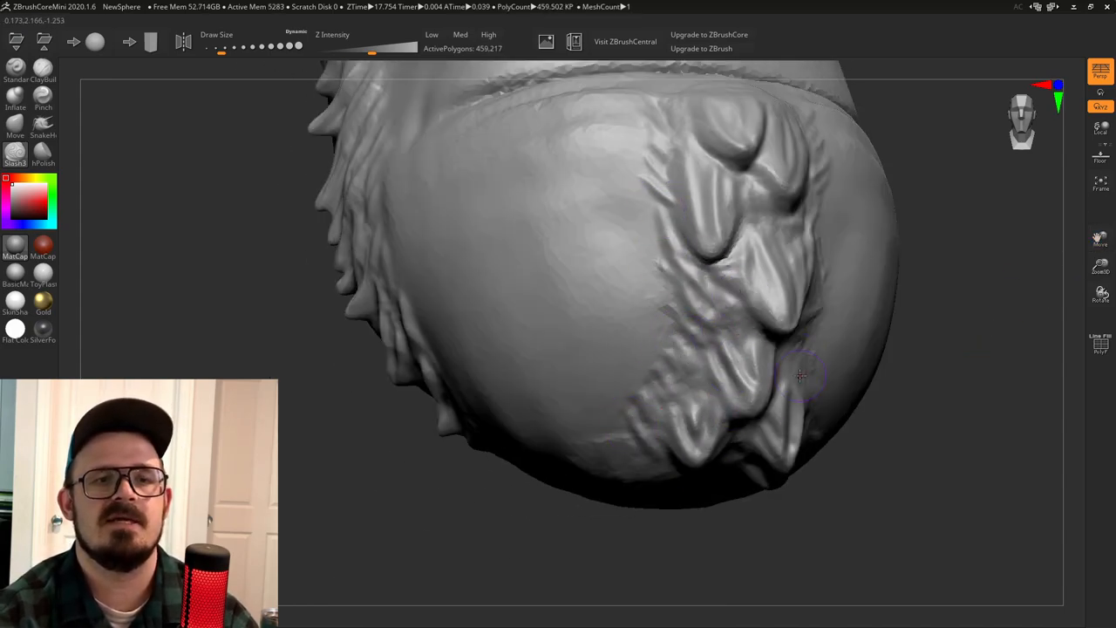
left_click_drag(803, 375, 370, 427)
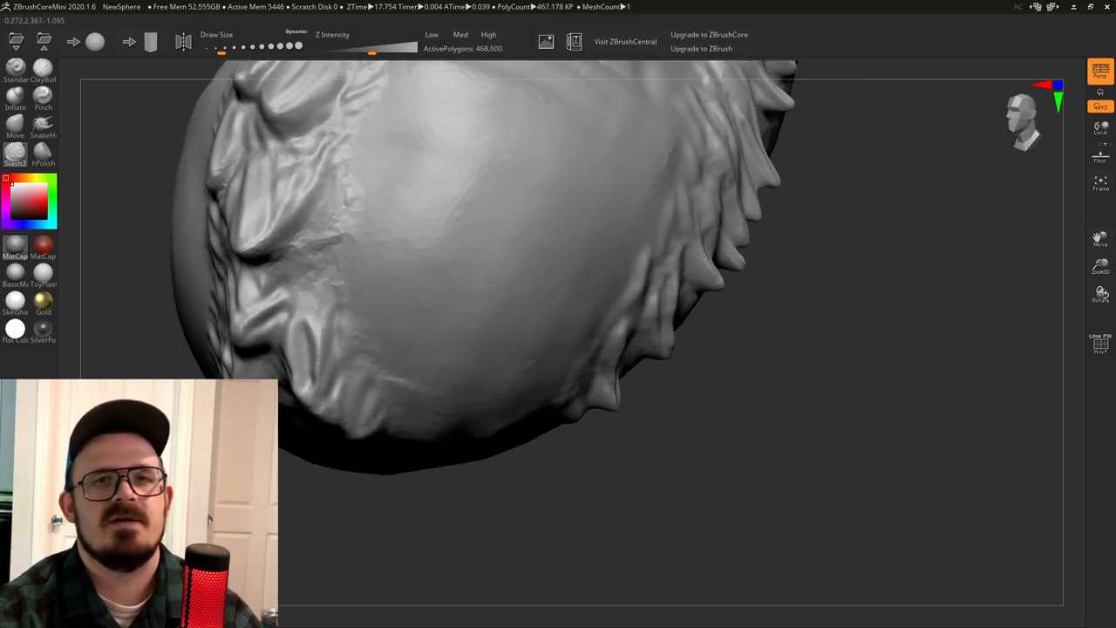
left_click_drag(366, 418, 342, 190)
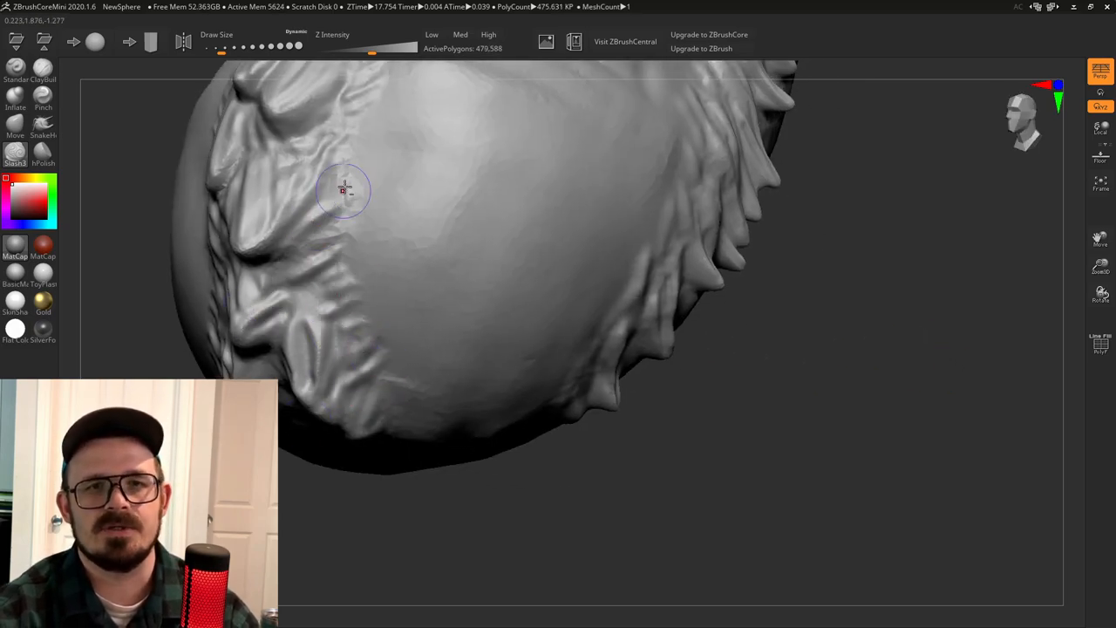